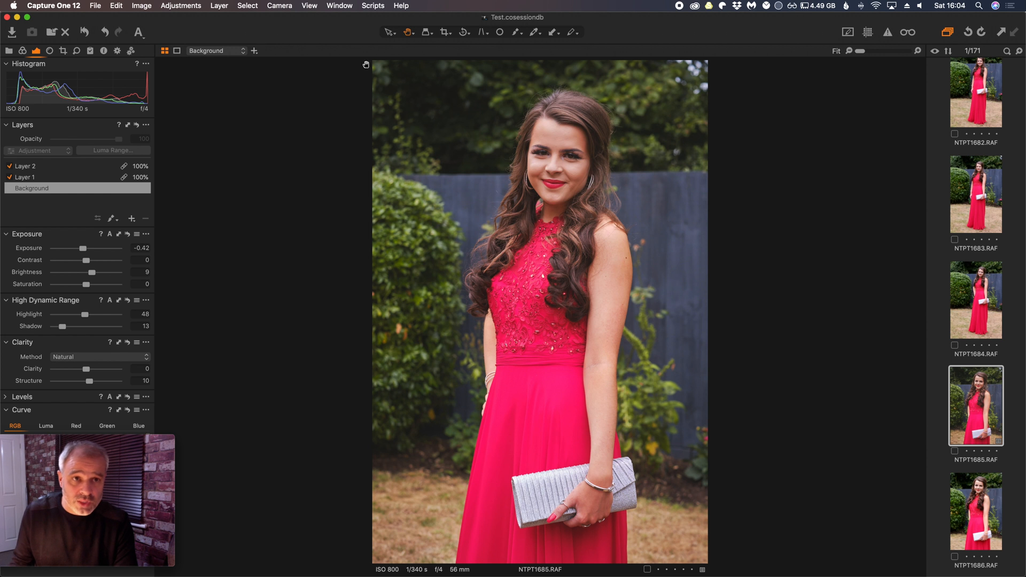
Step: Use the View menu to place the browser left and the tools panel right
click(309, 5)
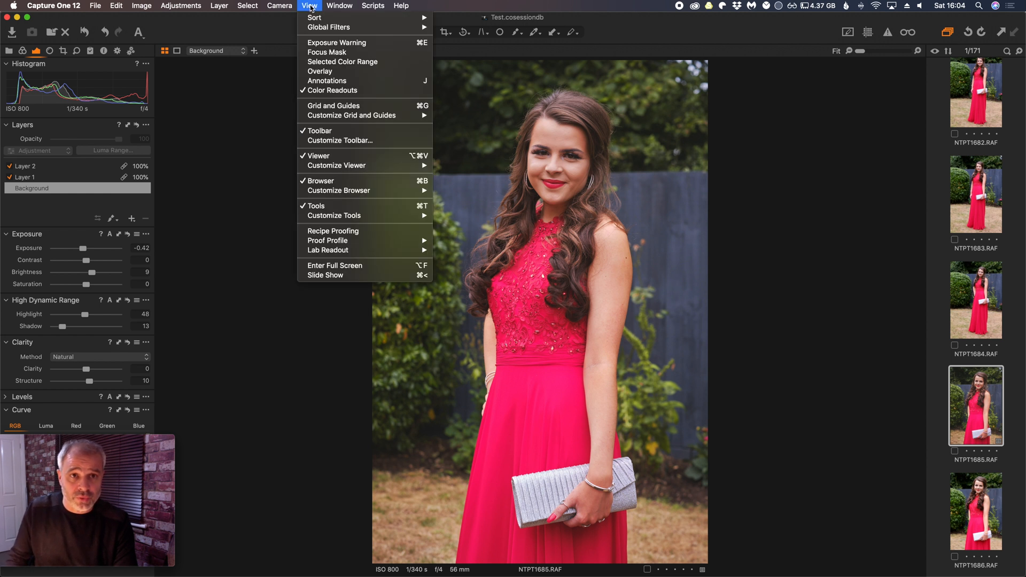
mouse_move(337, 164)
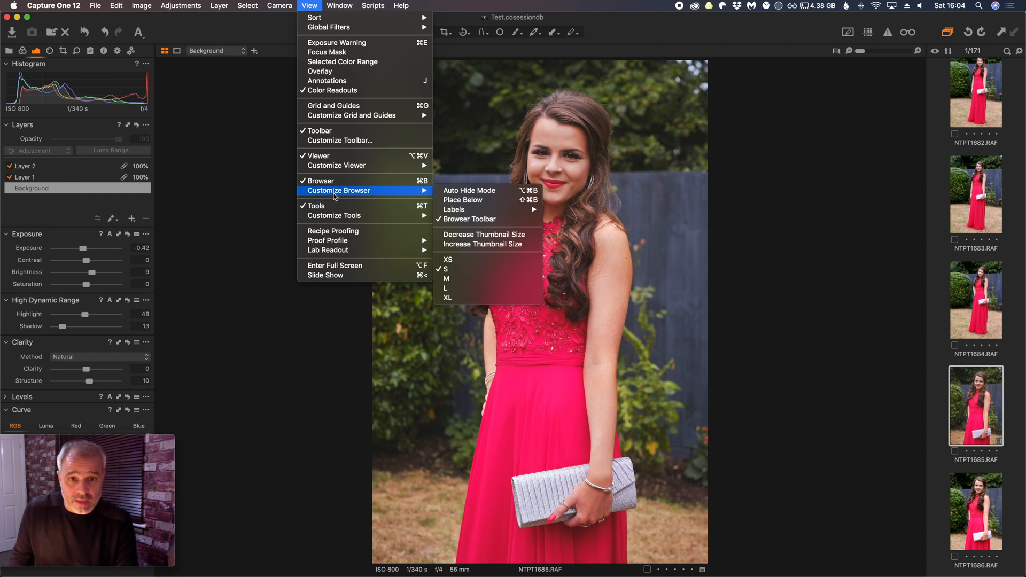
mouse_move(363, 218)
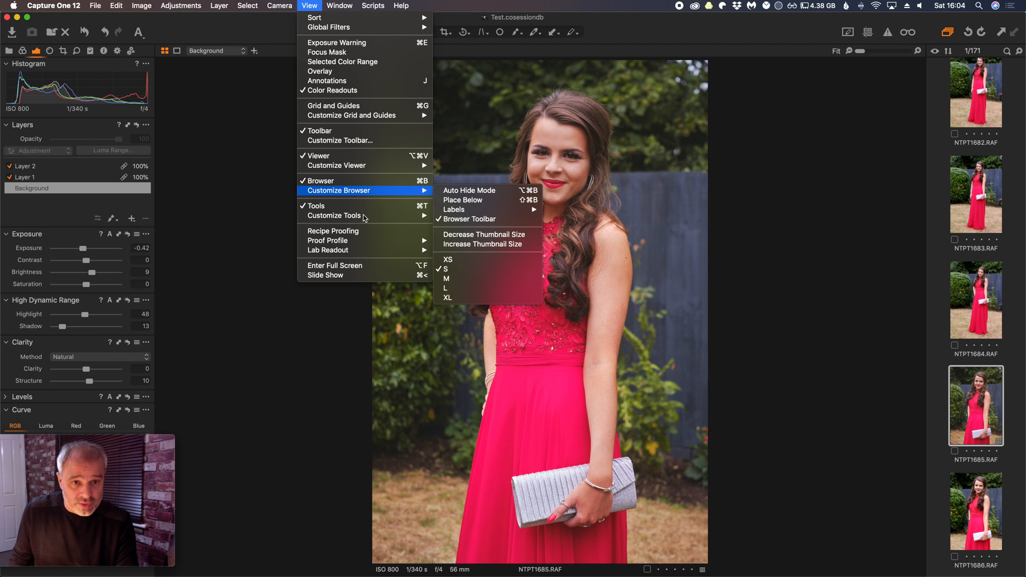
mouse_move(335, 215)
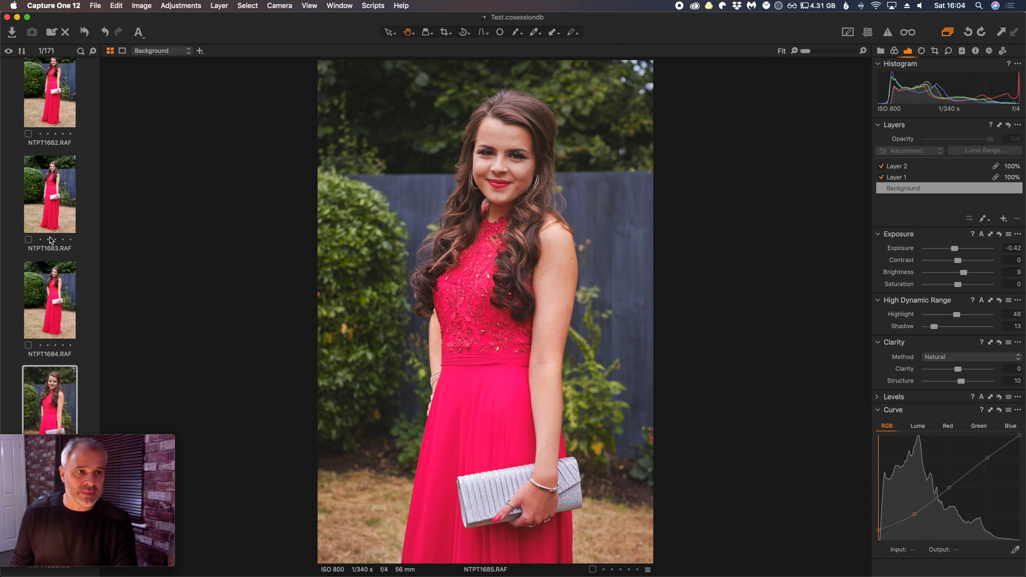
mouse_move(174, 119)
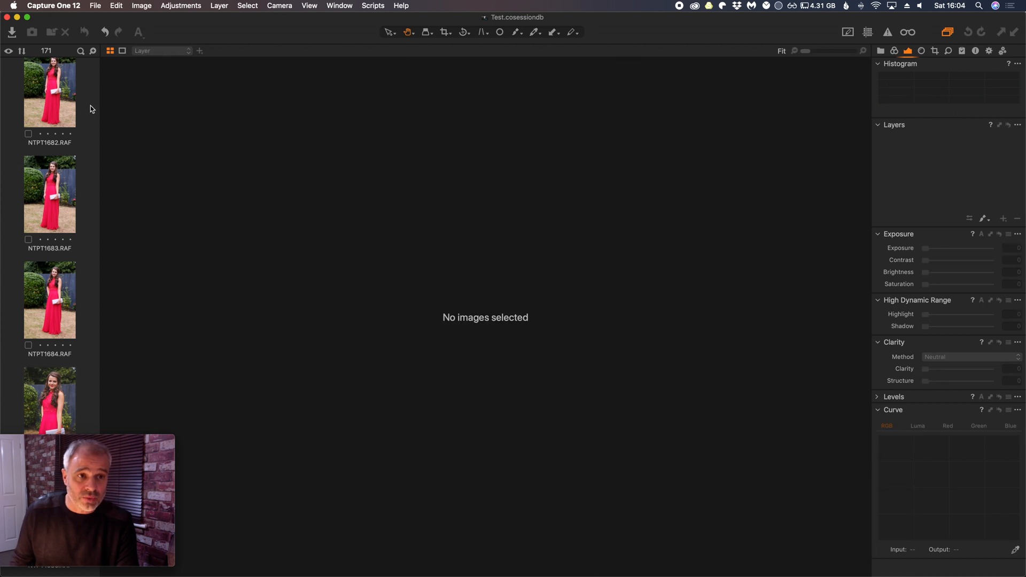
mouse_move(110, 179)
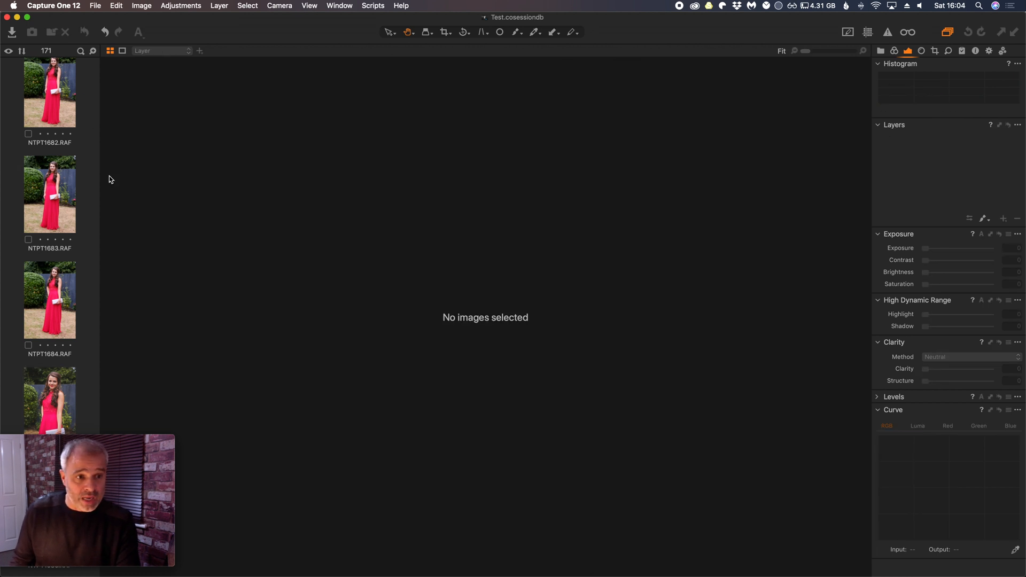
Step: Reselect NTPT1685.RAF, try the browser placed below, then return it to the left
click(49, 399)
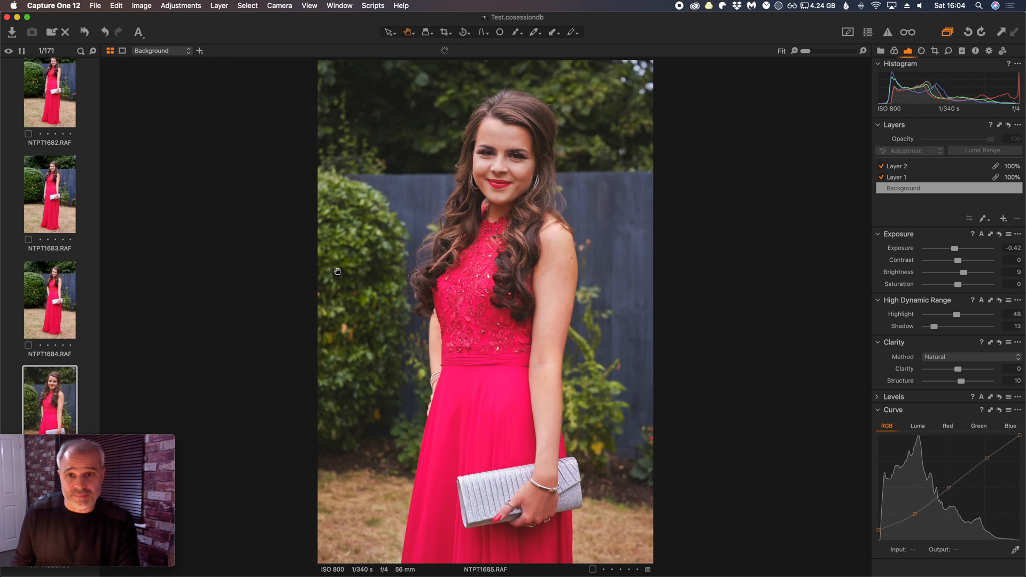
mouse_move(94, 254)
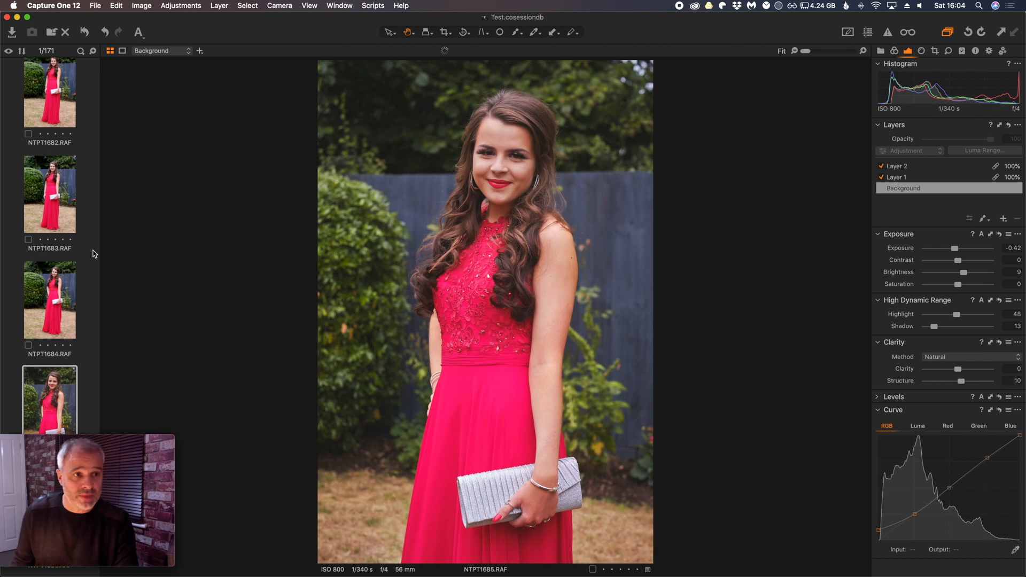
click(308, 6)
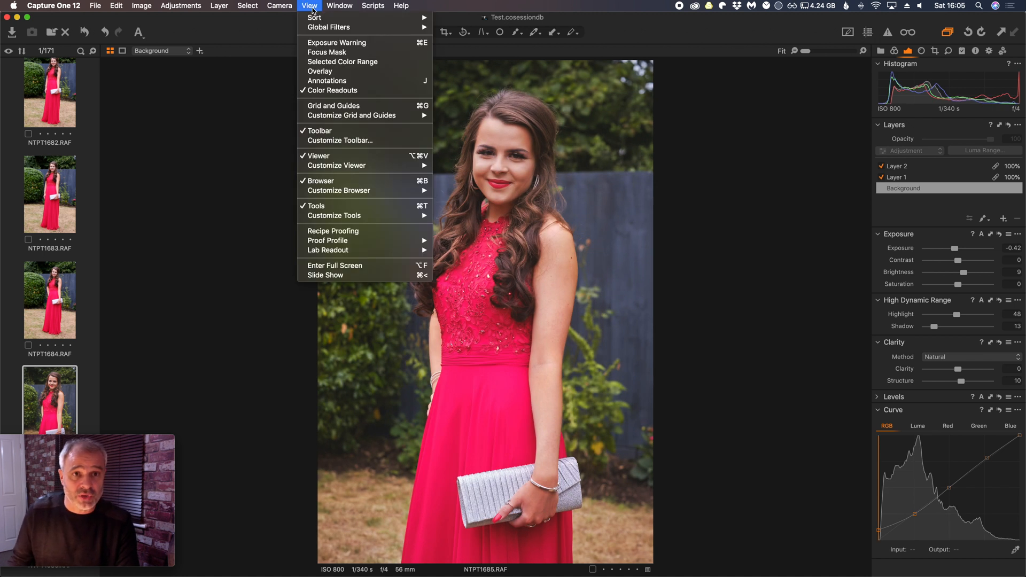
mouse_move(337, 165)
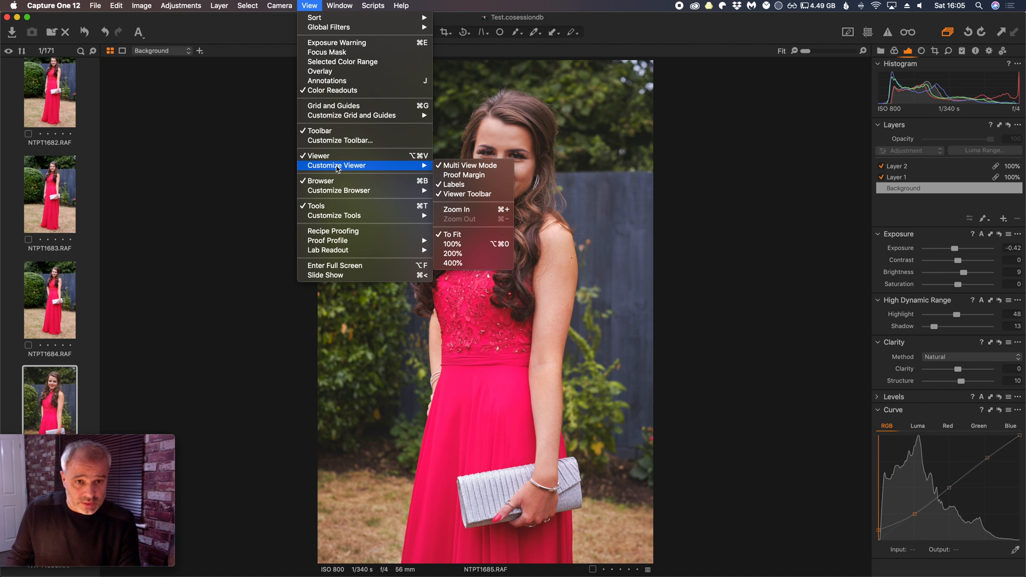
mouse_move(338, 190)
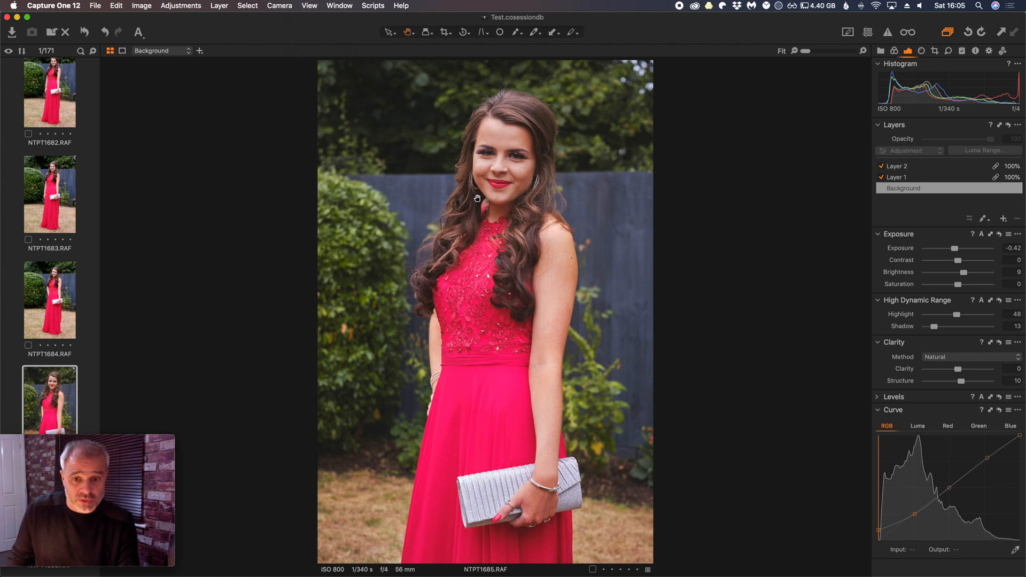
click(120, 51)
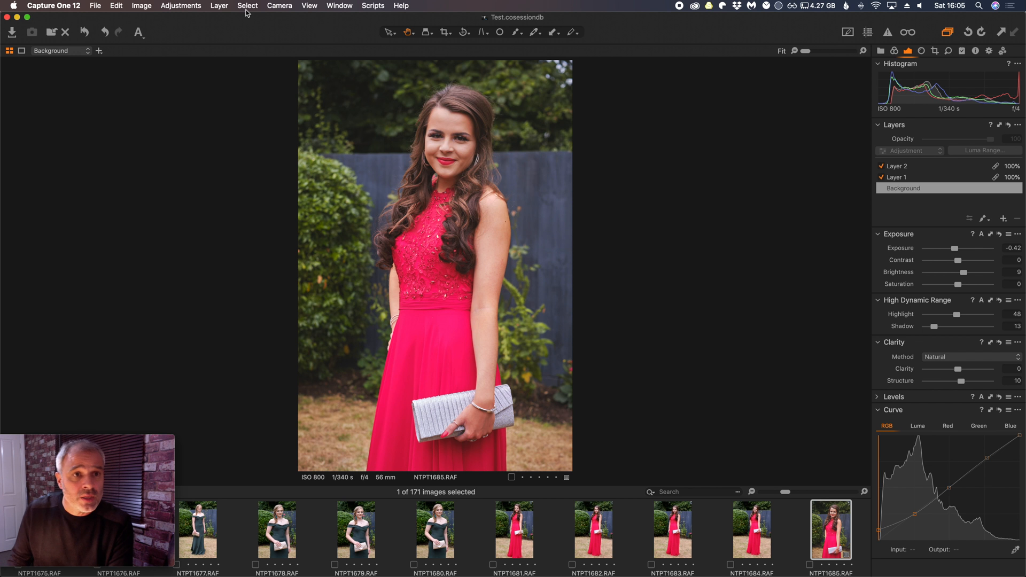
click(309, 5)
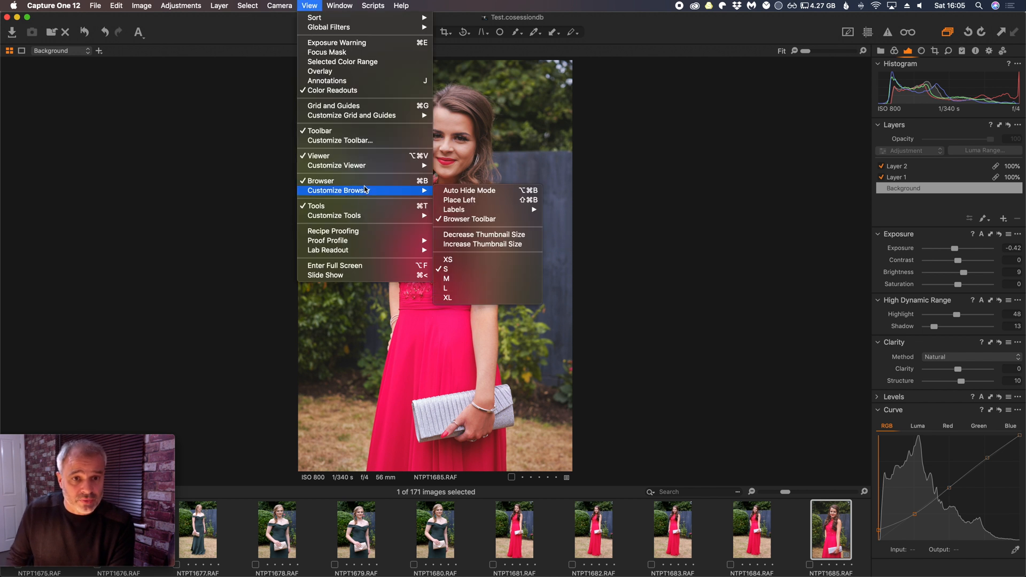
mouse_move(338, 191)
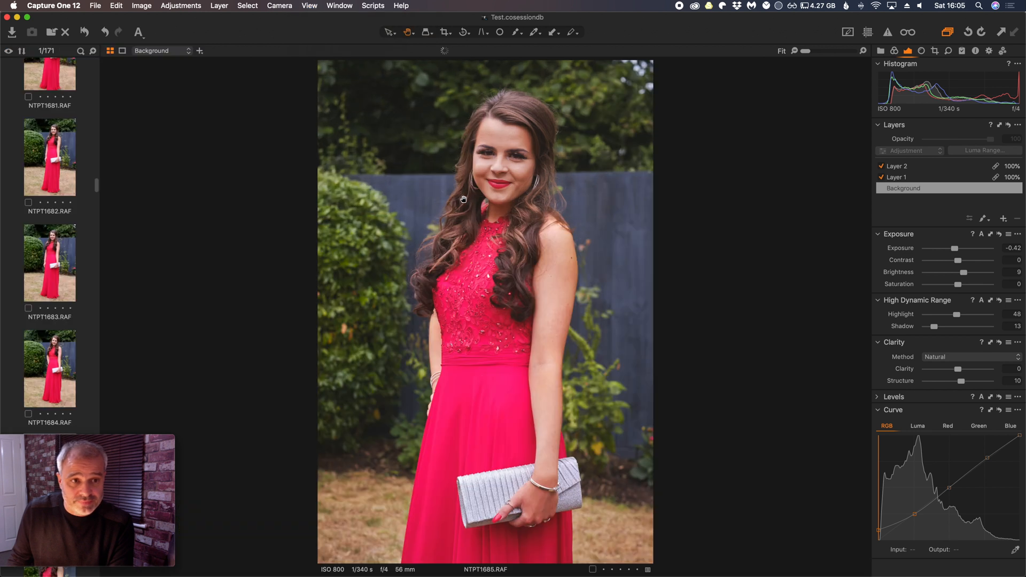
mouse_move(637, 229)
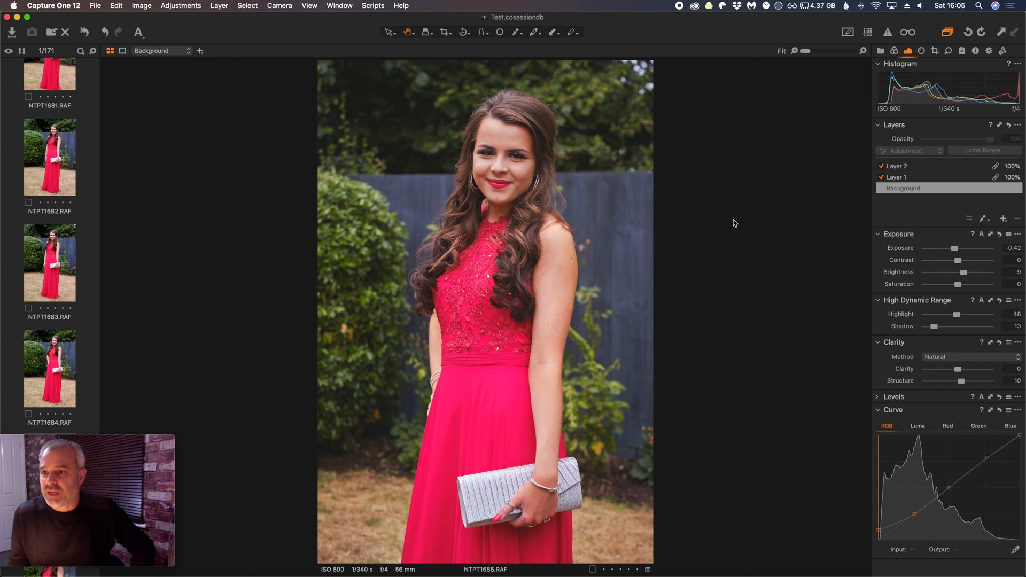
mouse_move(875, 143)
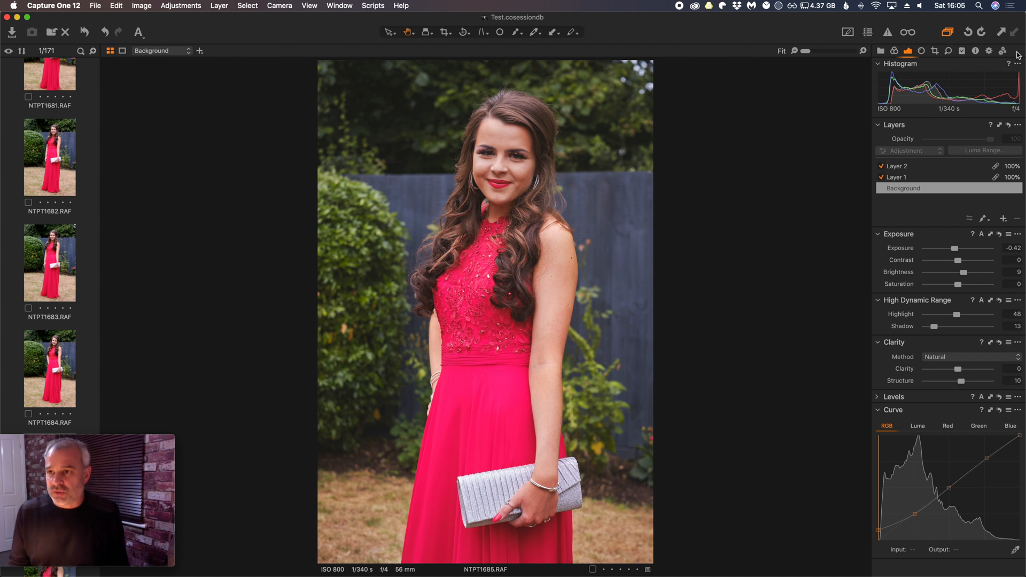
Step: Step through the tool tabs and land on the Library panel with session and system folders
click(881, 51)
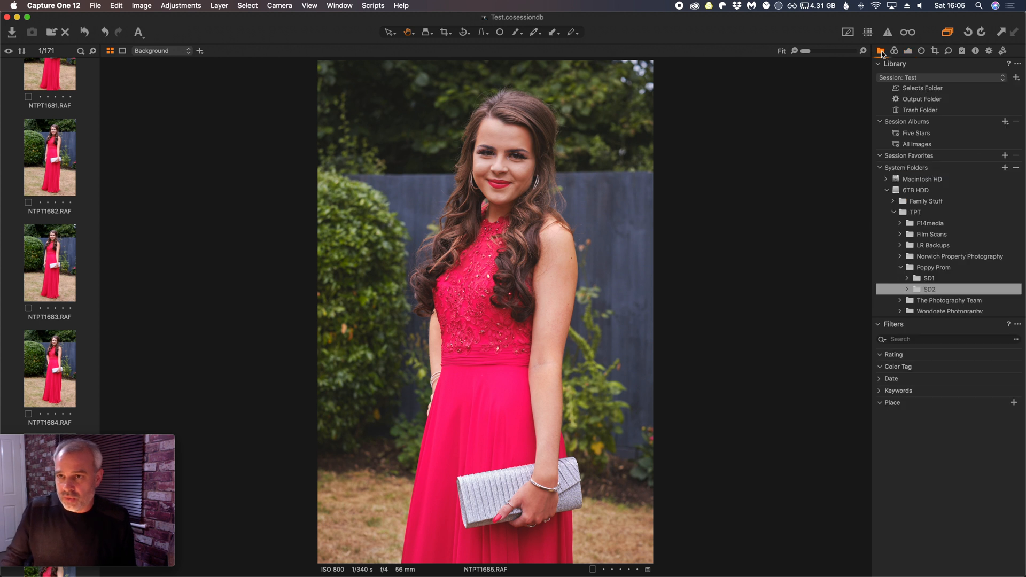
click(907, 51)
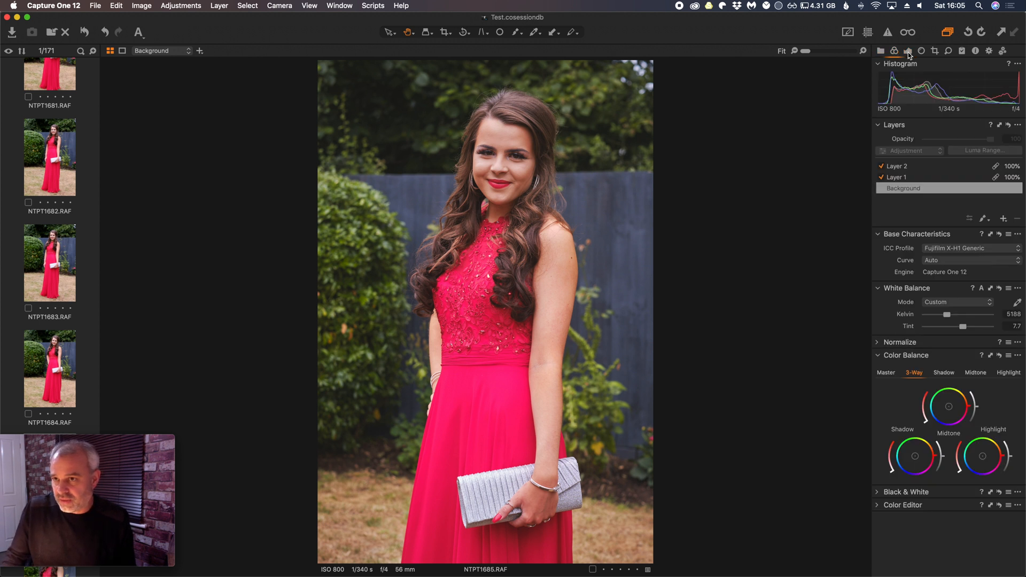
click(936, 50)
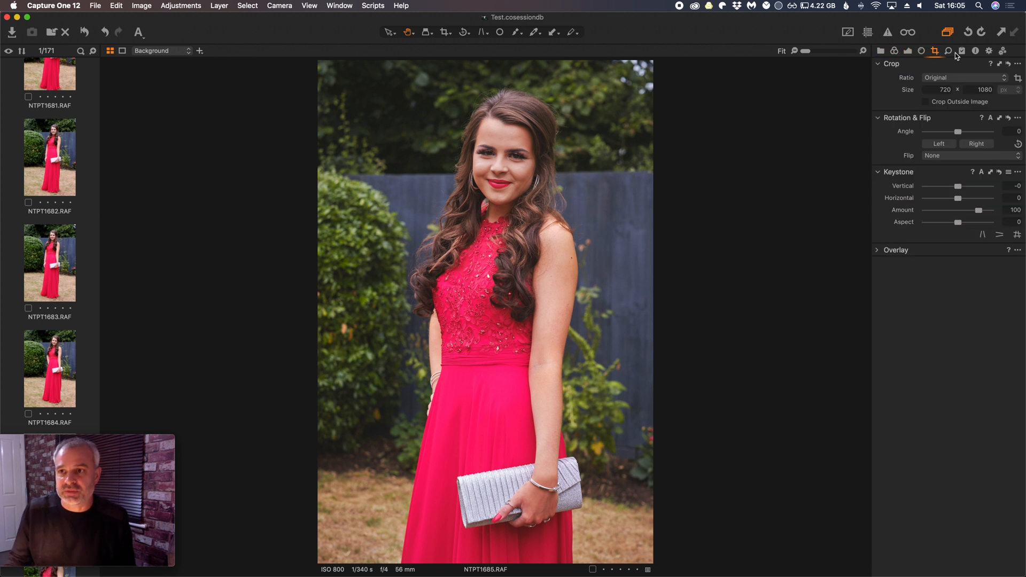
click(961, 51)
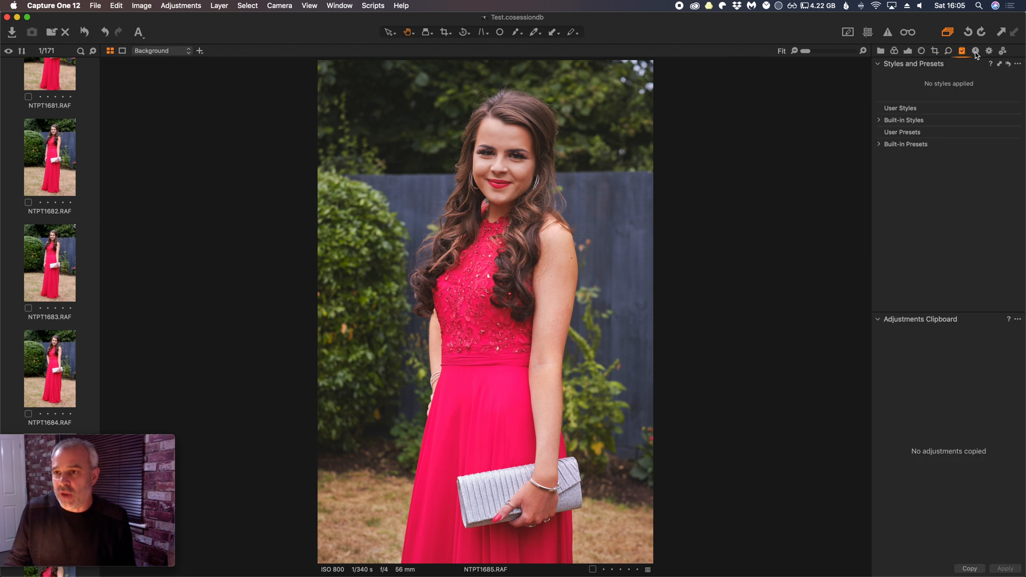
click(882, 51)
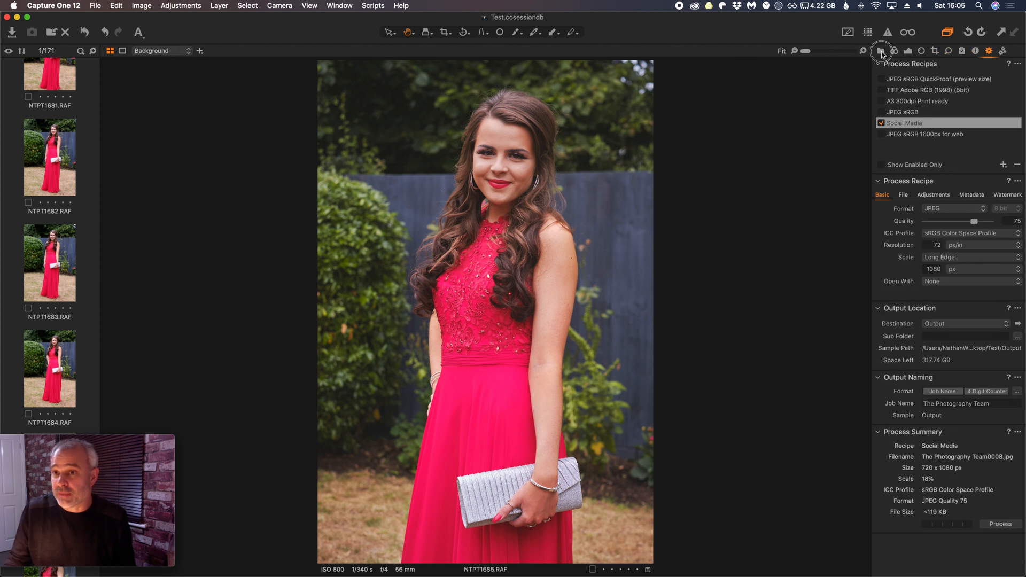
click(880, 51)
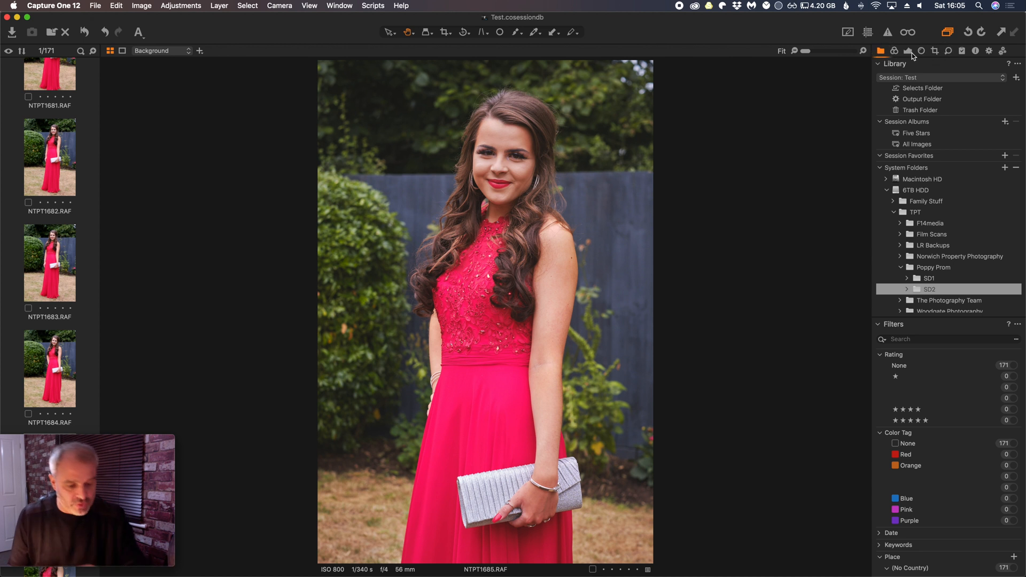
Step: Collapse the System Folders list in the Library tool
click(890, 51)
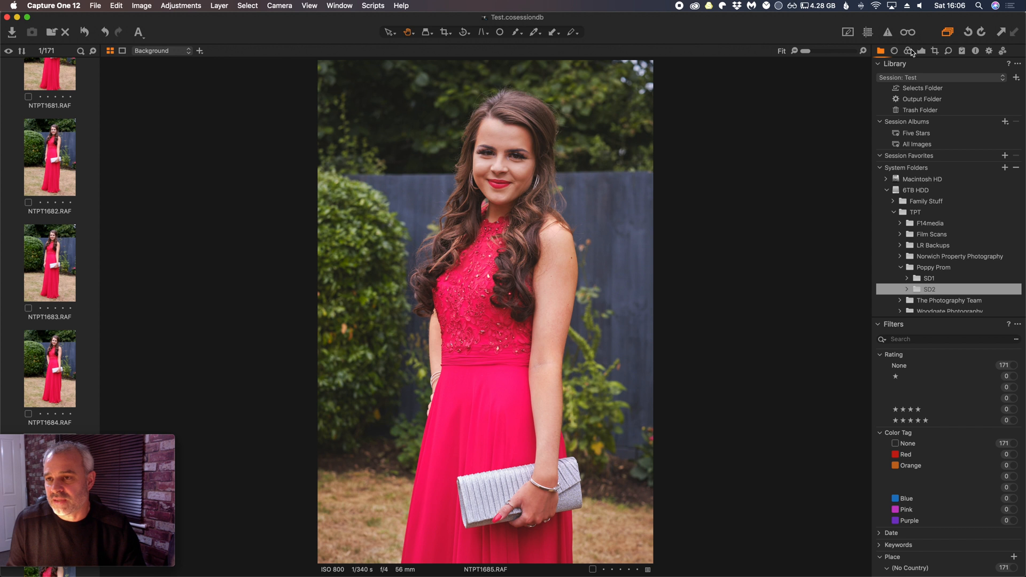
mouse_move(930, 55)
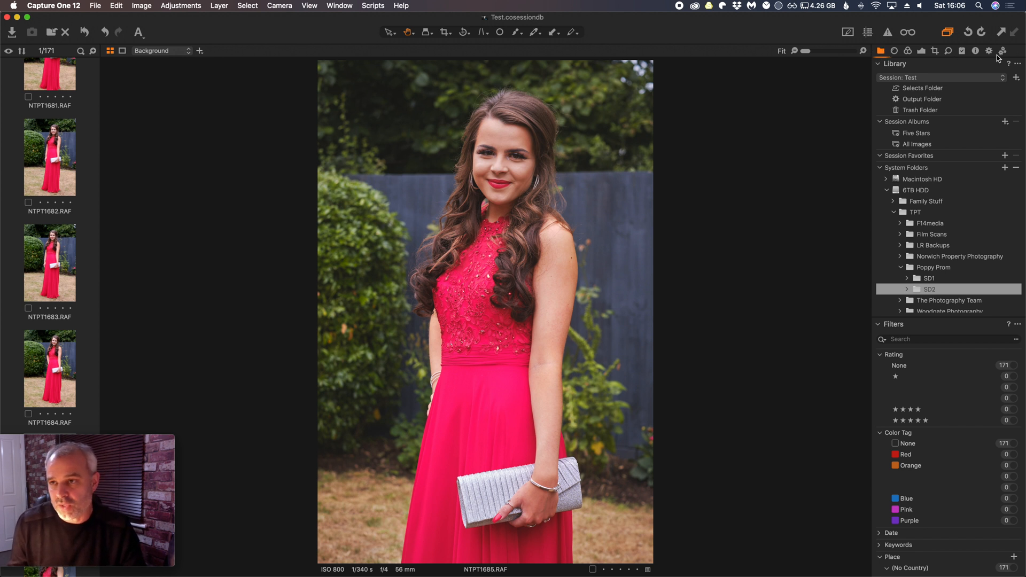
mouse_move(867, 135)
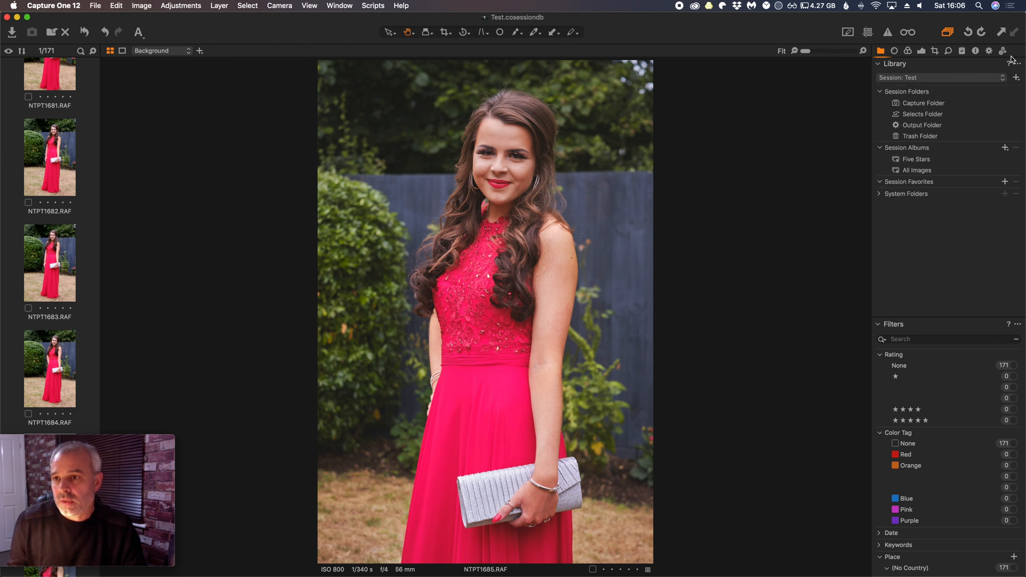
Step: Add a Quick tool tab and drag it to the leftmost position
click(1016, 51)
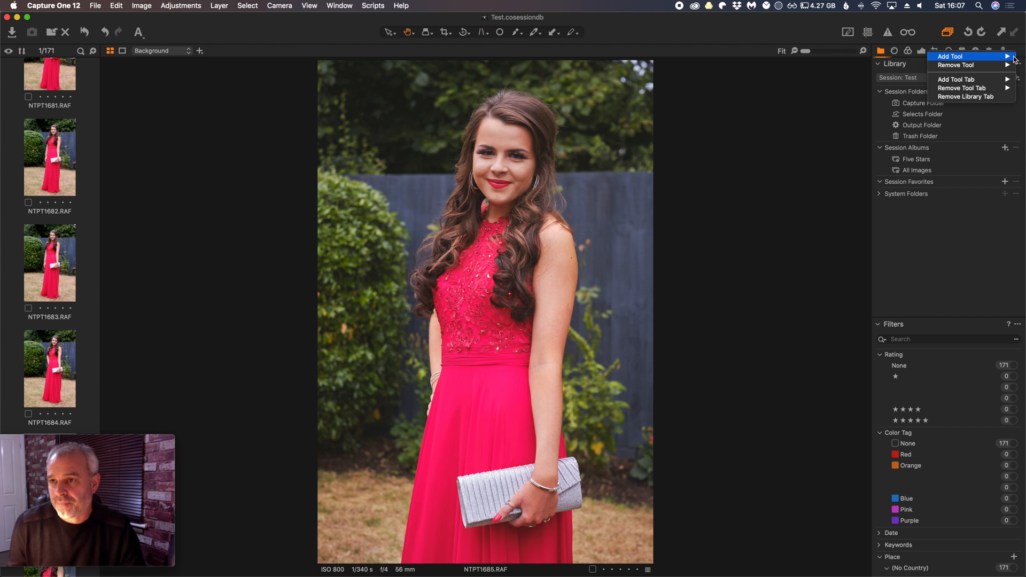
mouse_move(955, 79)
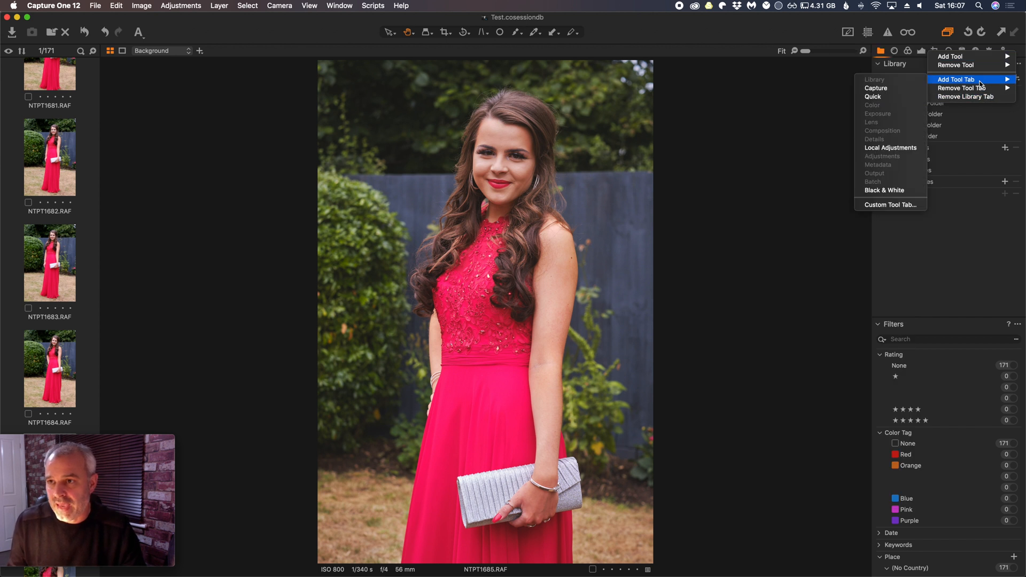
mouse_move(875, 97)
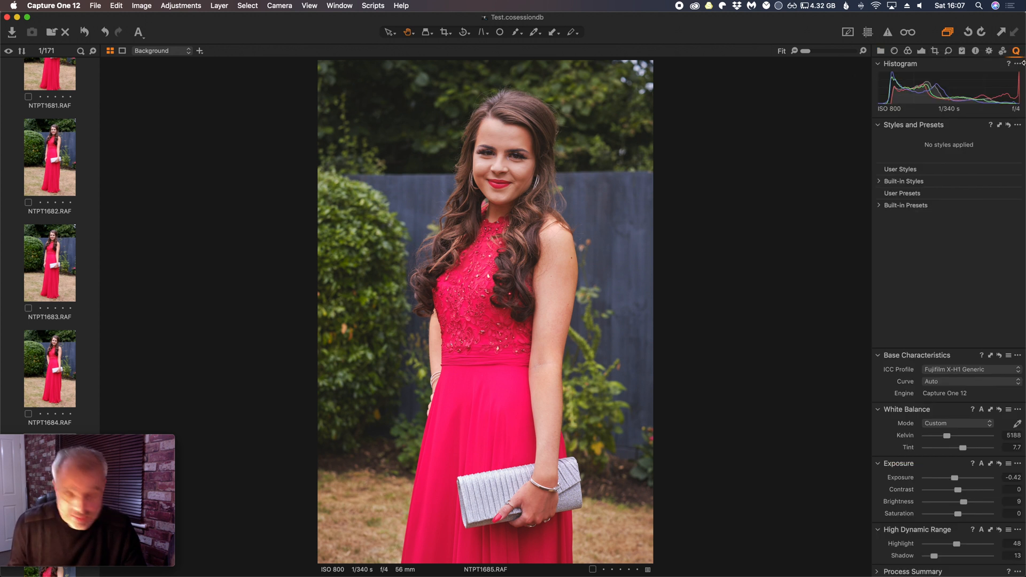
click(880, 51)
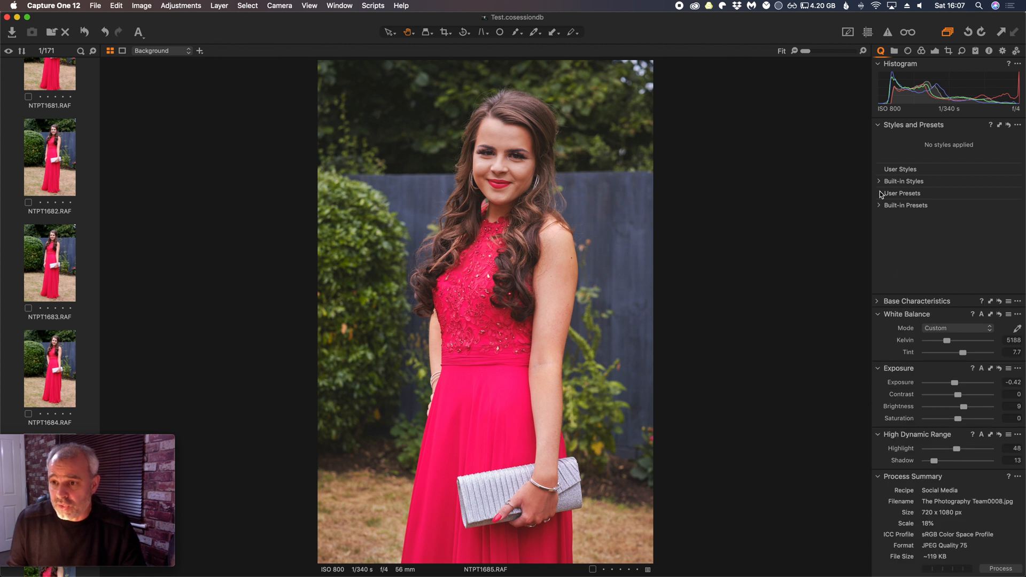
Step: Remove Process Summary and Base Characteristics from the Quick tab
click(877, 314)
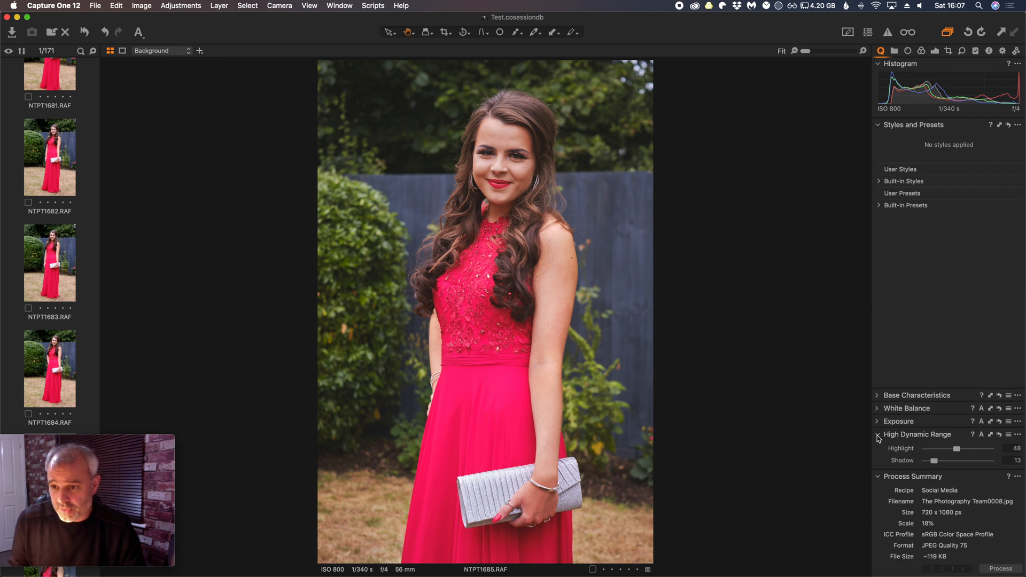
click(877, 124)
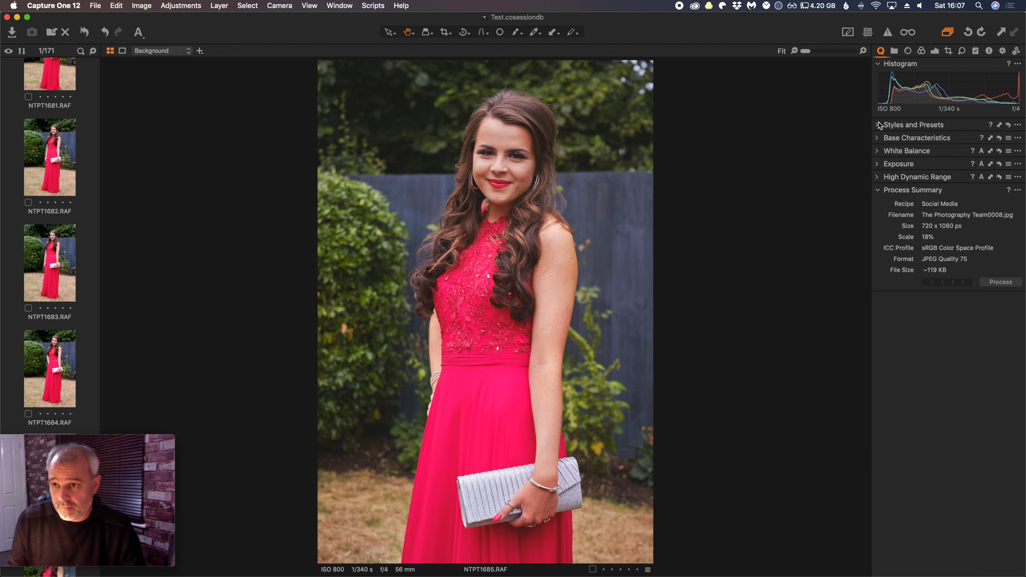
click(878, 190)
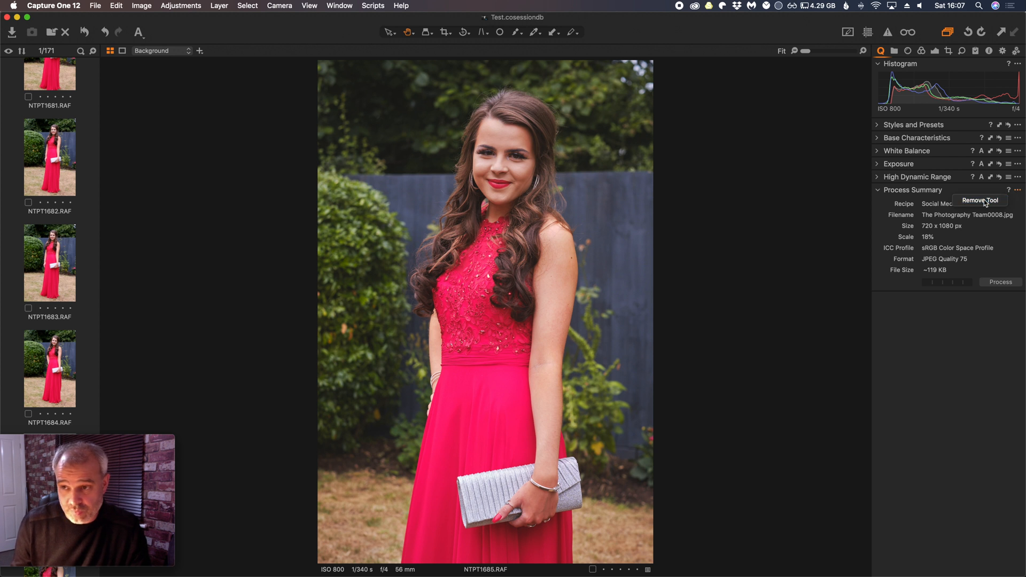
click(877, 176)
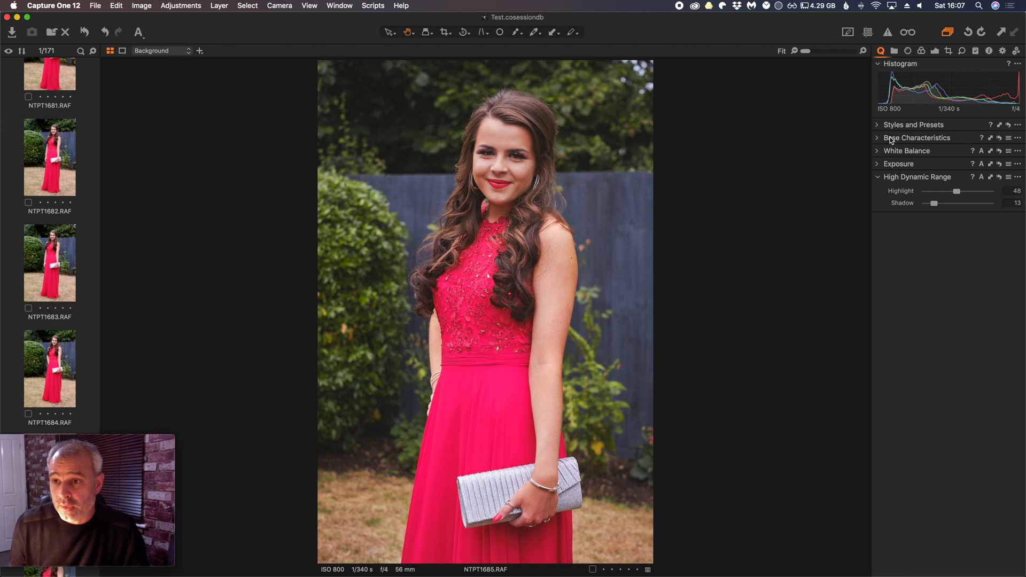
click(917, 138)
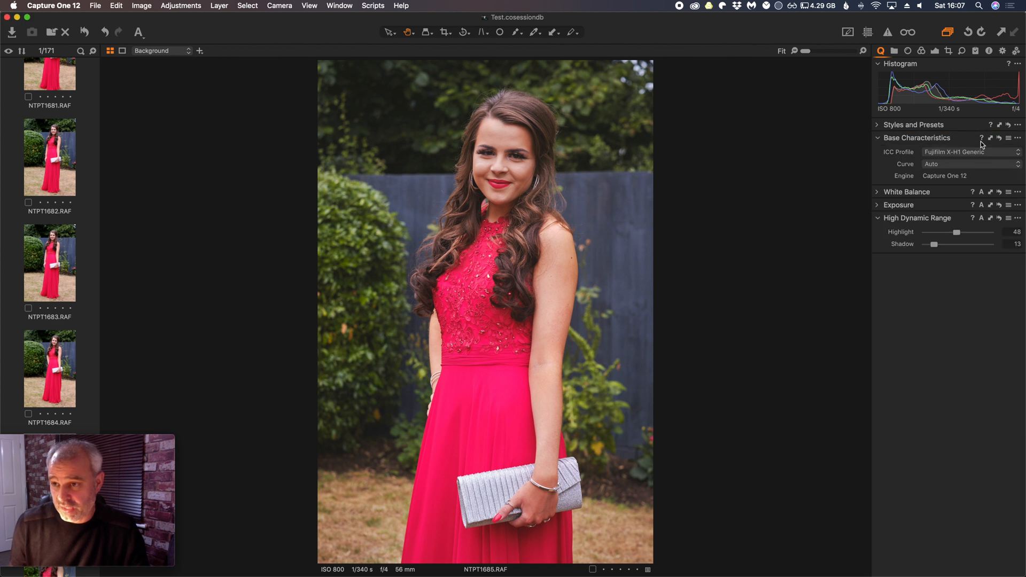
click(1016, 138)
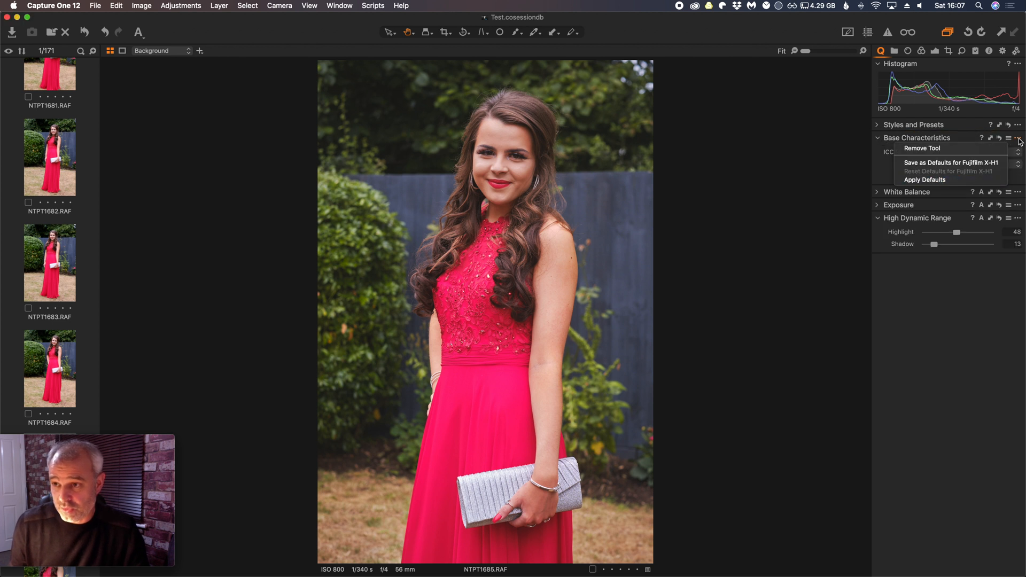
click(922, 147)
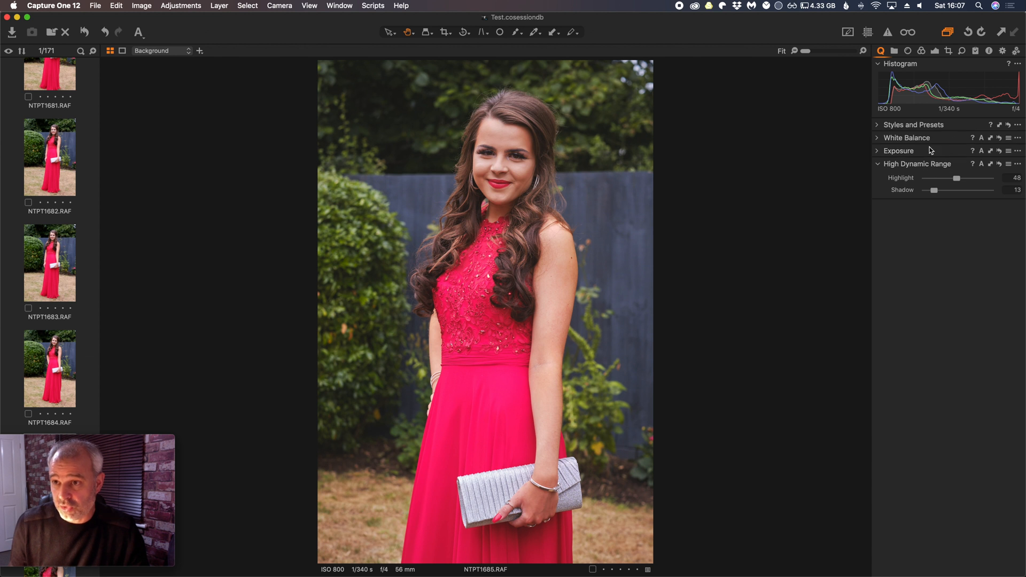
Step: Remove Styles and Presets, expand White Balance and Exposure, and keep the Histogram
click(1019, 125)
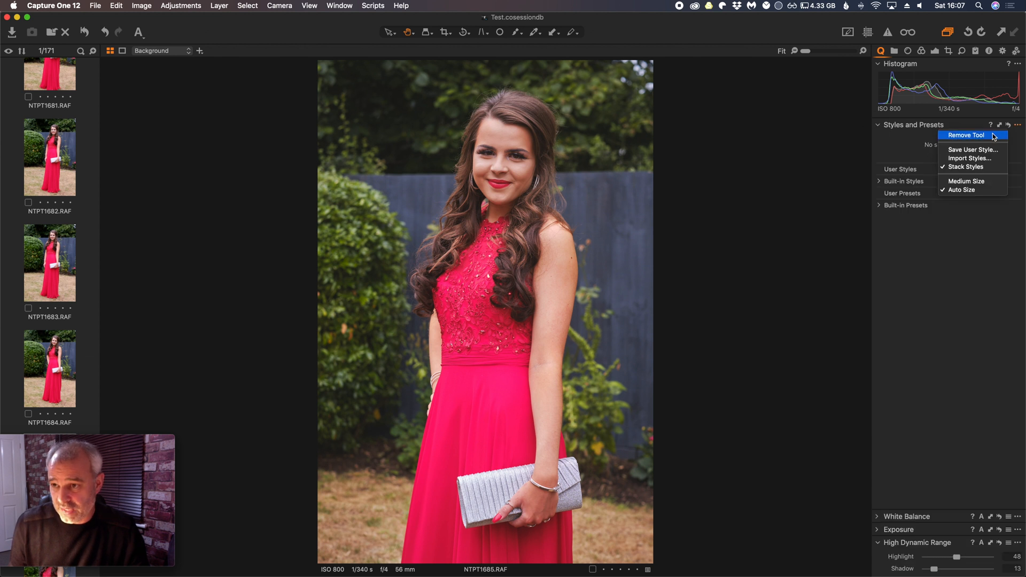
click(966, 136)
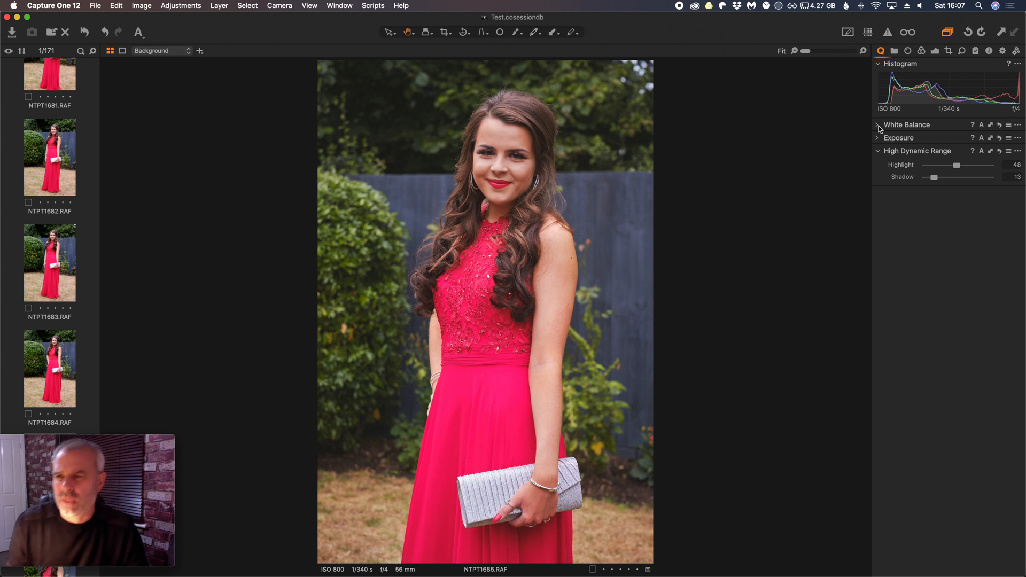
click(877, 125)
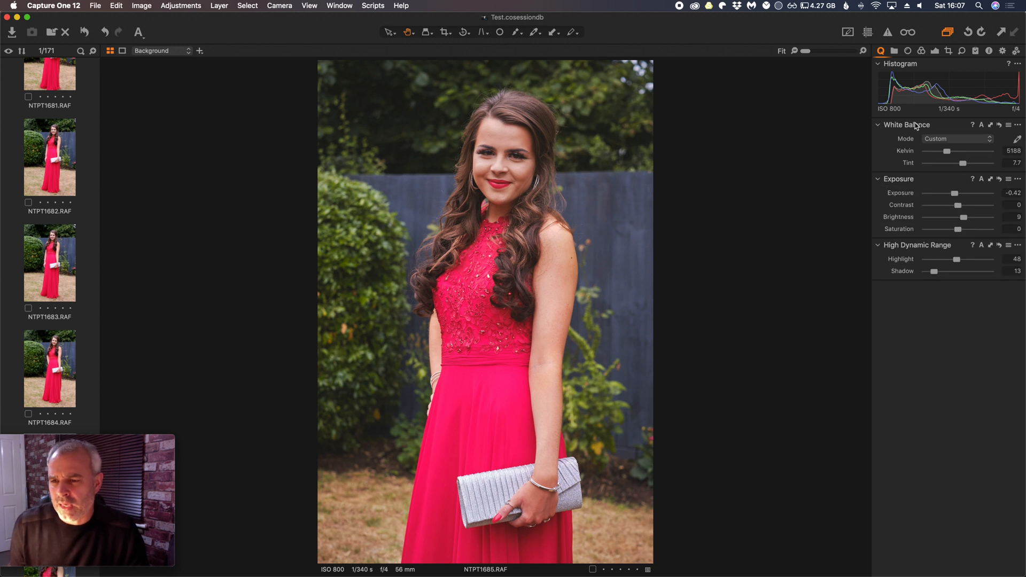
mouse_move(945, 167)
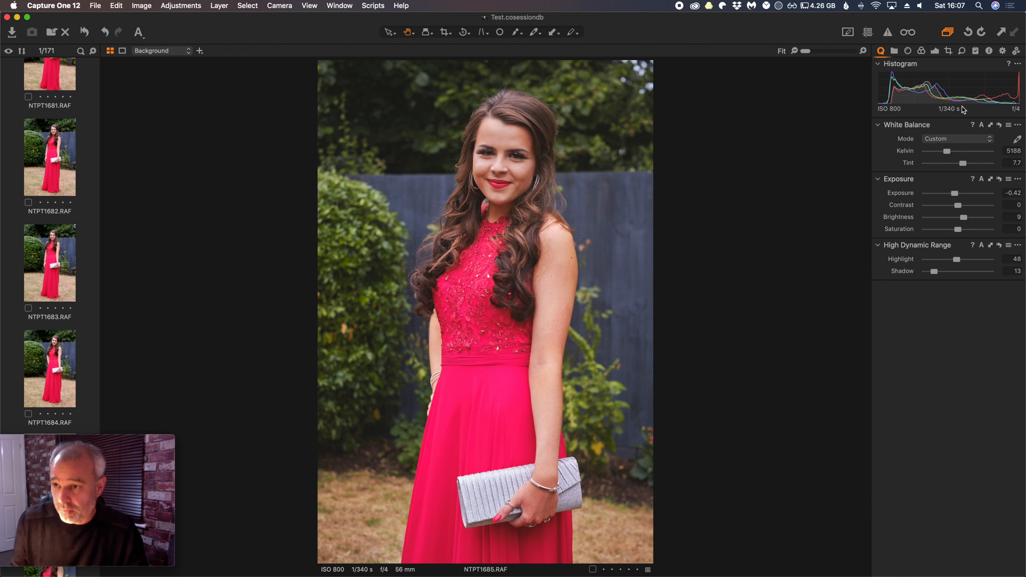
click(1017, 64)
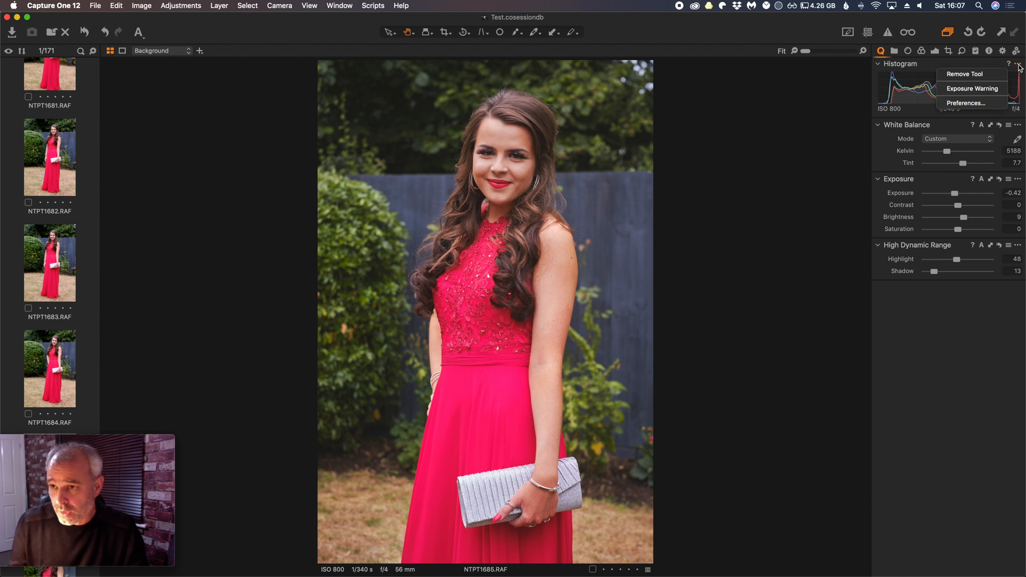
click(864, 55)
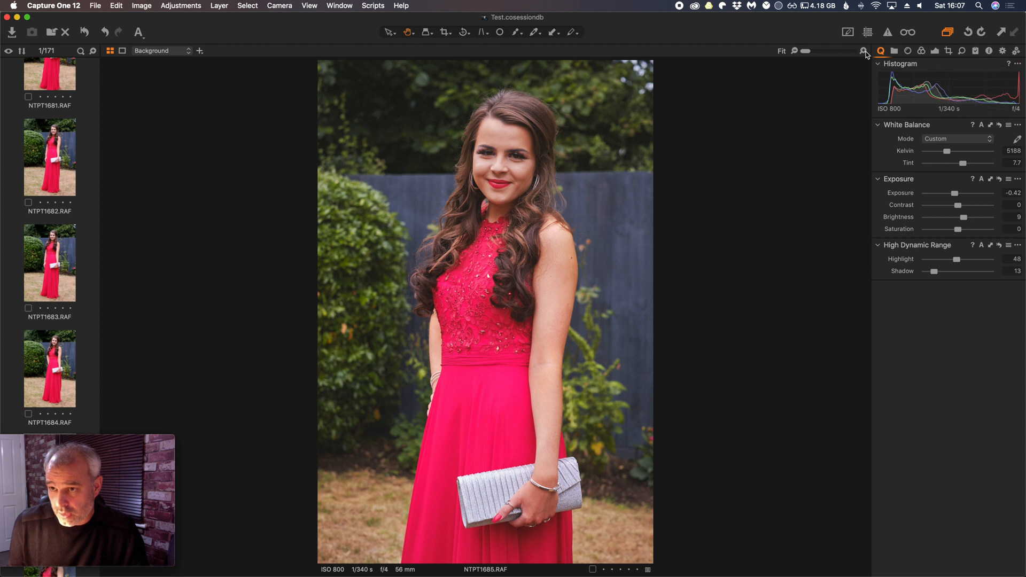
mouse_move(882, 51)
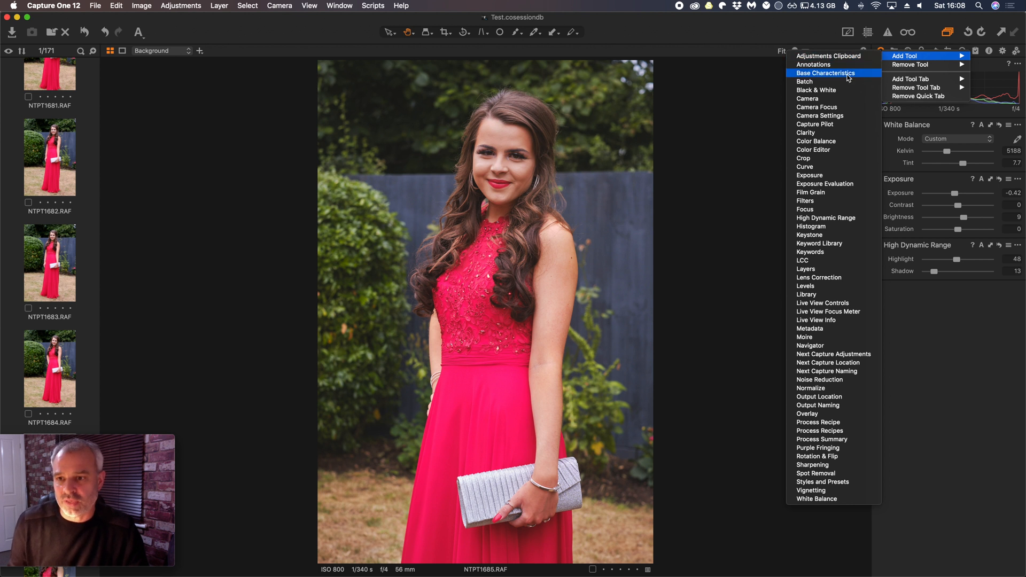
mouse_move(829, 311)
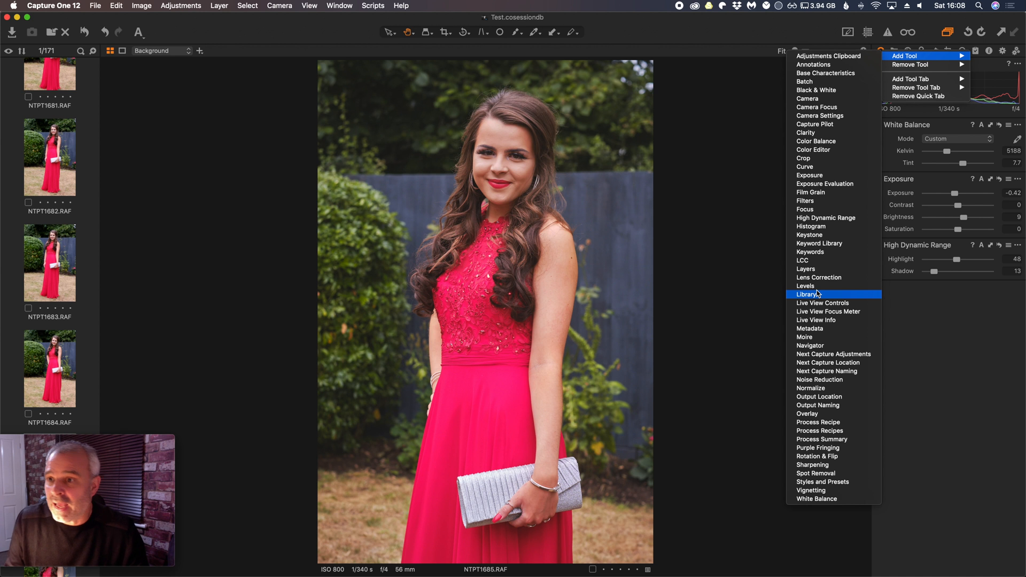
mouse_move(822, 227)
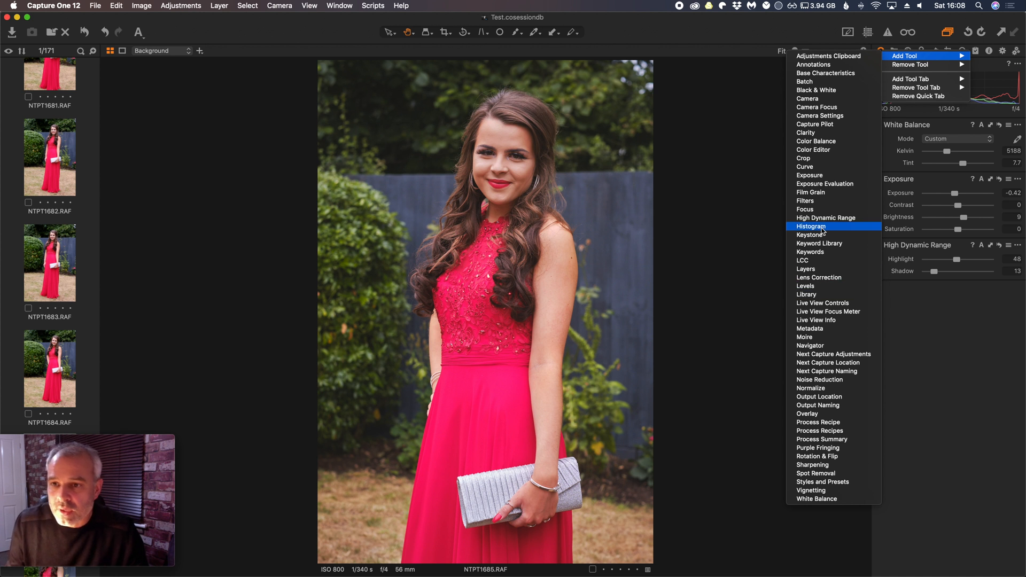
mouse_move(823, 302)
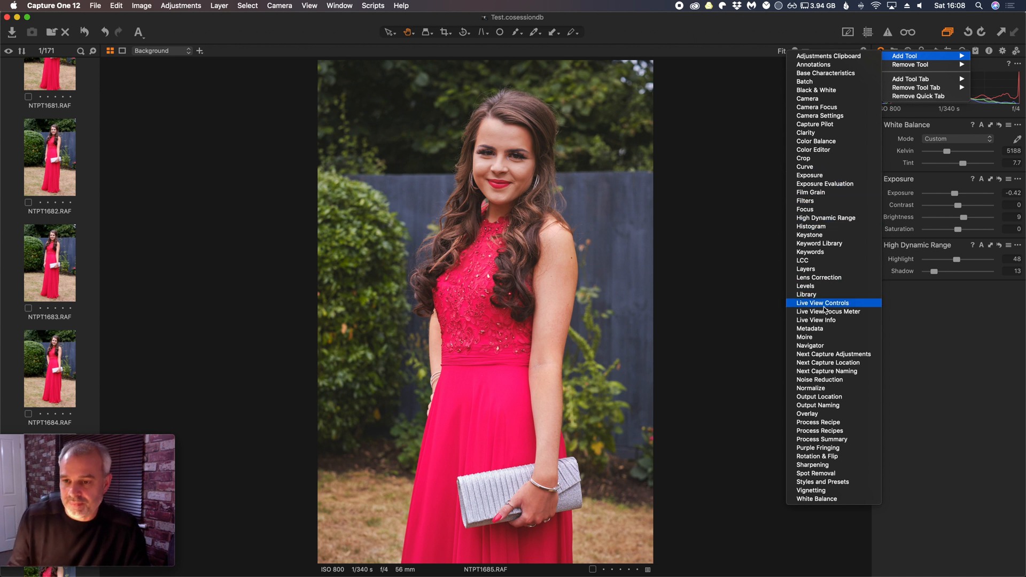
mouse_move(819, 278)
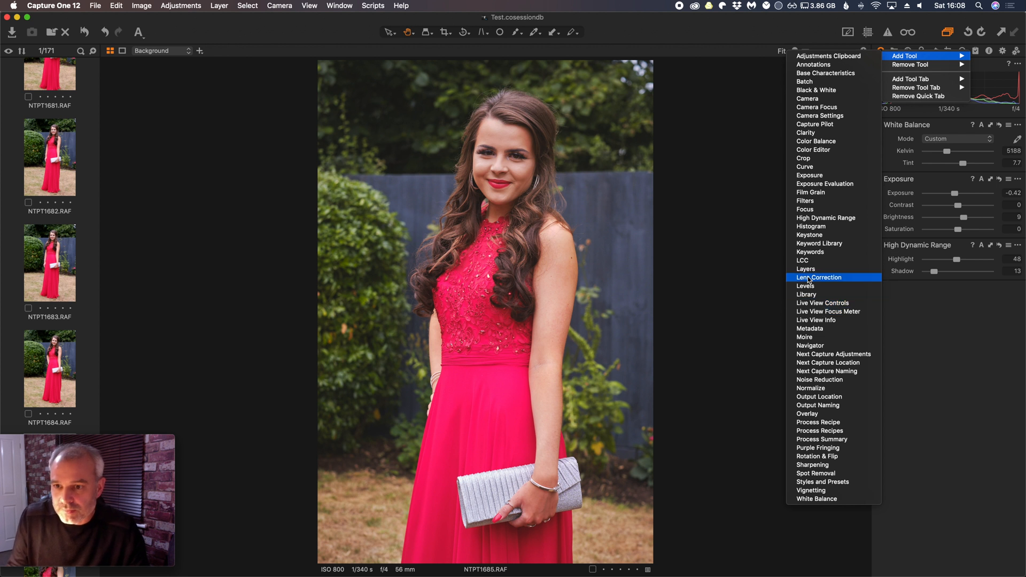
mouse_move(823, 414)
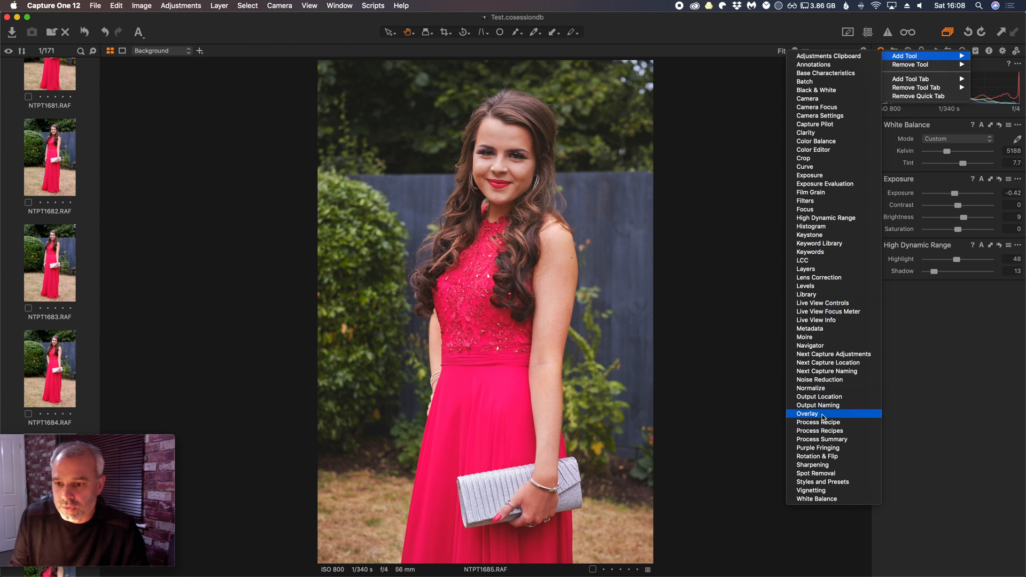
mouse_move(824, 422)
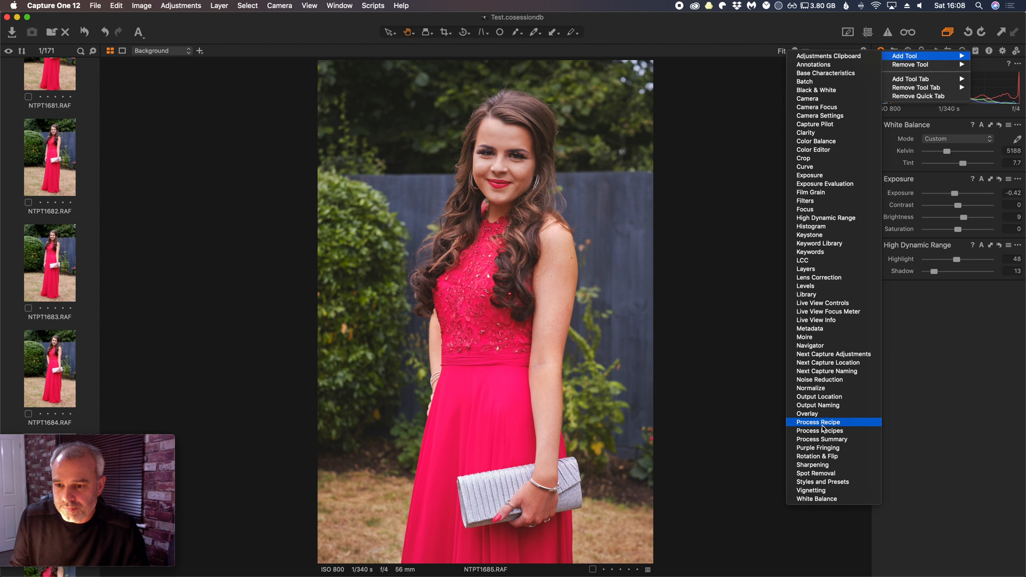
mouse_move(824, 405)
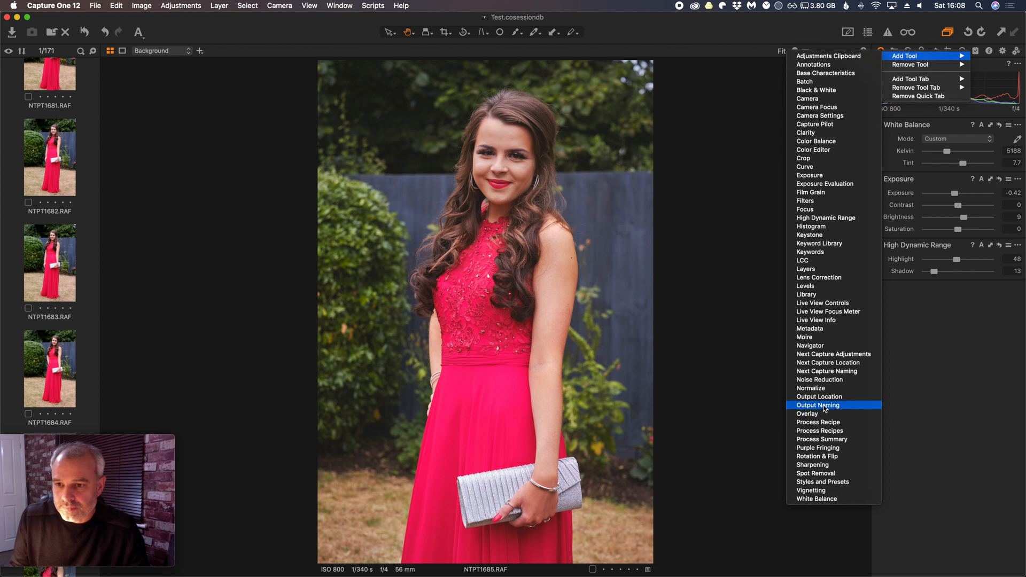
mouse_move(823, 387)
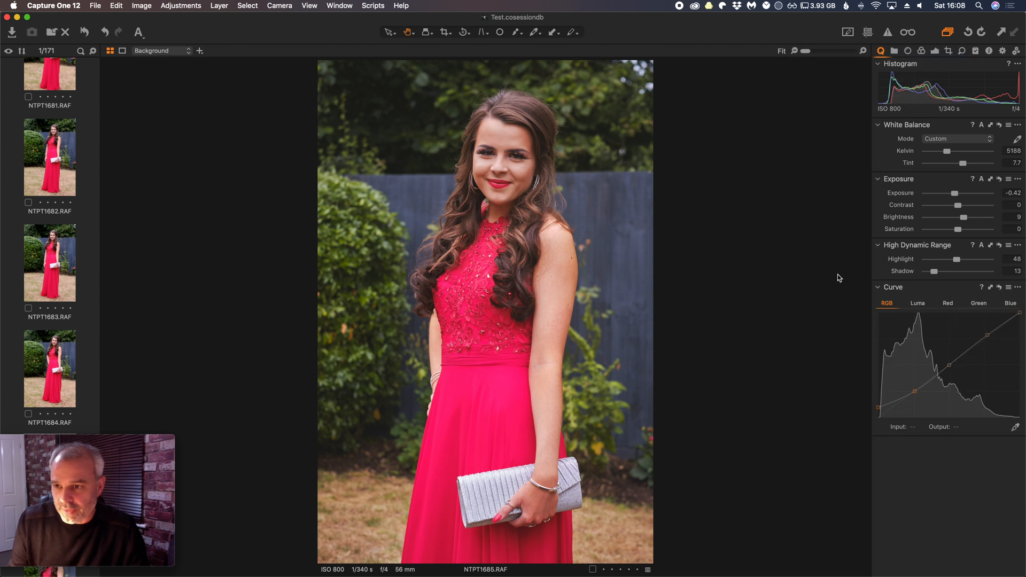
mouse_move(845, 85)
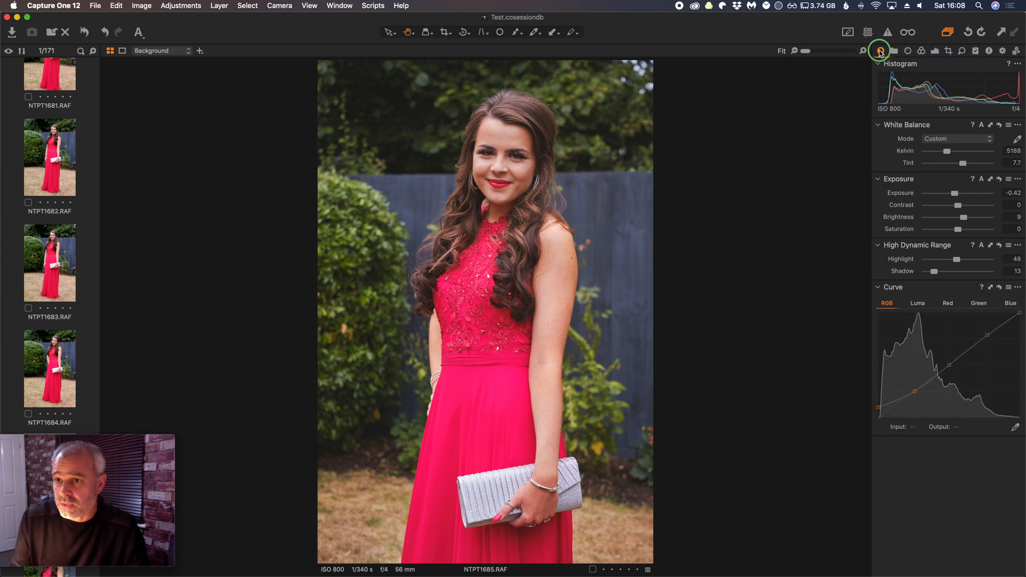
Step: Add the Color Editor via Add Tool, collapsed beneath the Curve tool
click(879, 51)
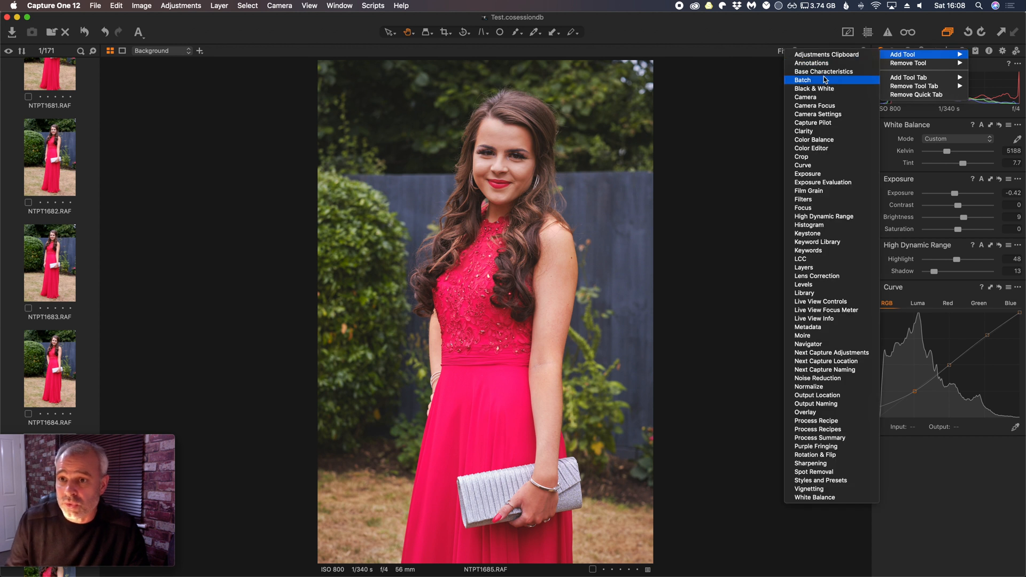
mouse_move(827, 139)
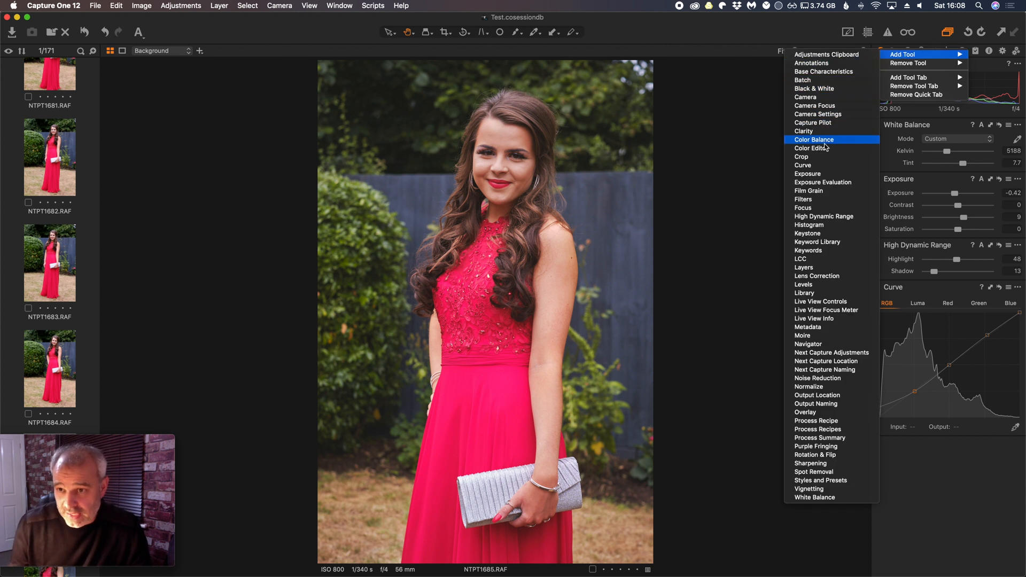
click(811, 148)
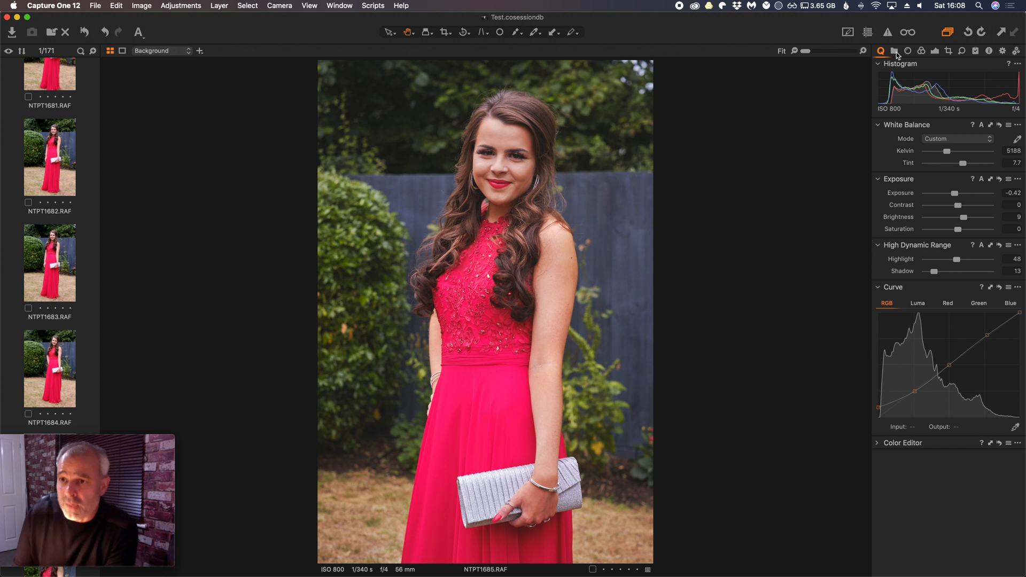
mouse_move(896, 51)
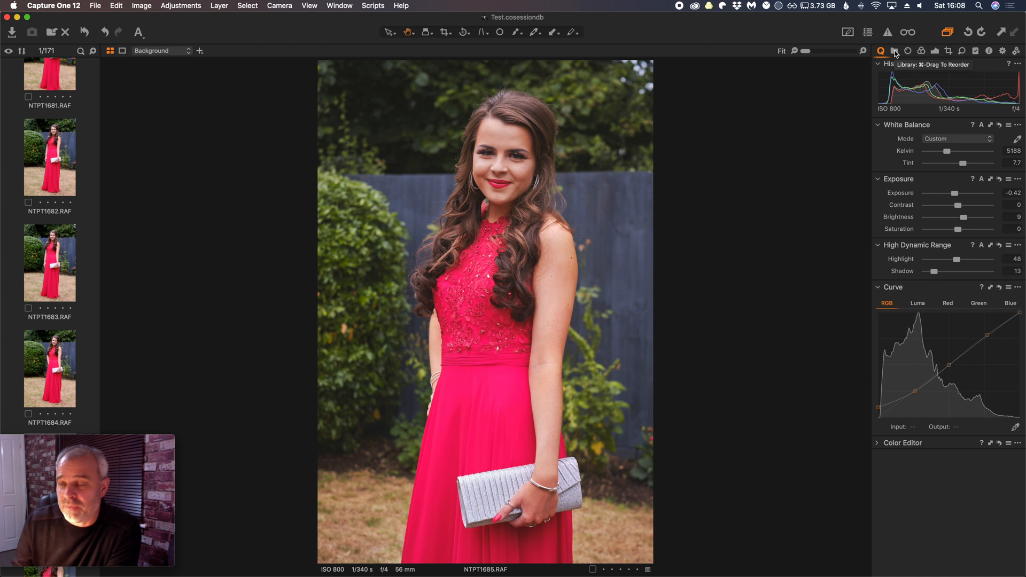
click(907, 51)
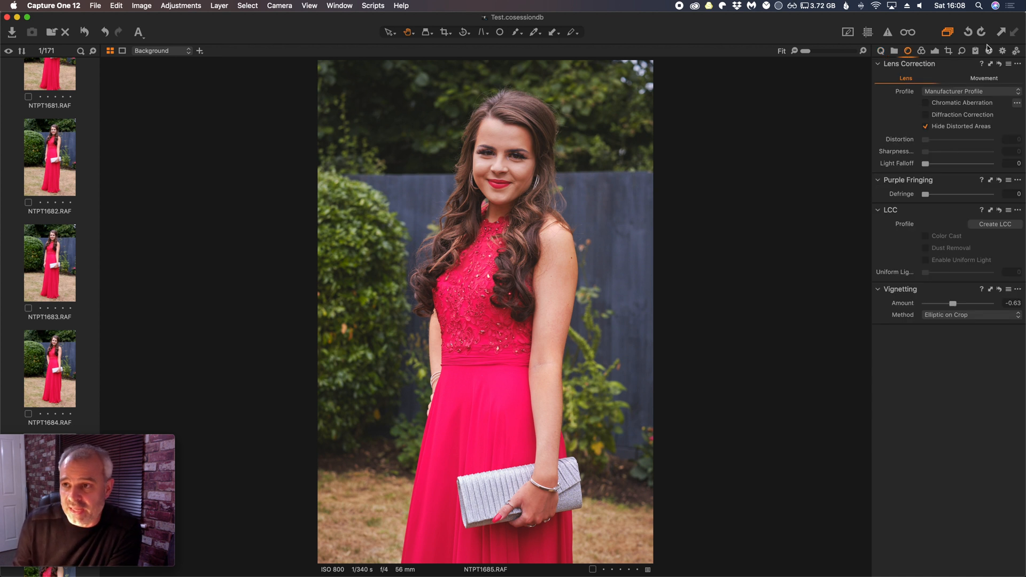
click(921, 50)
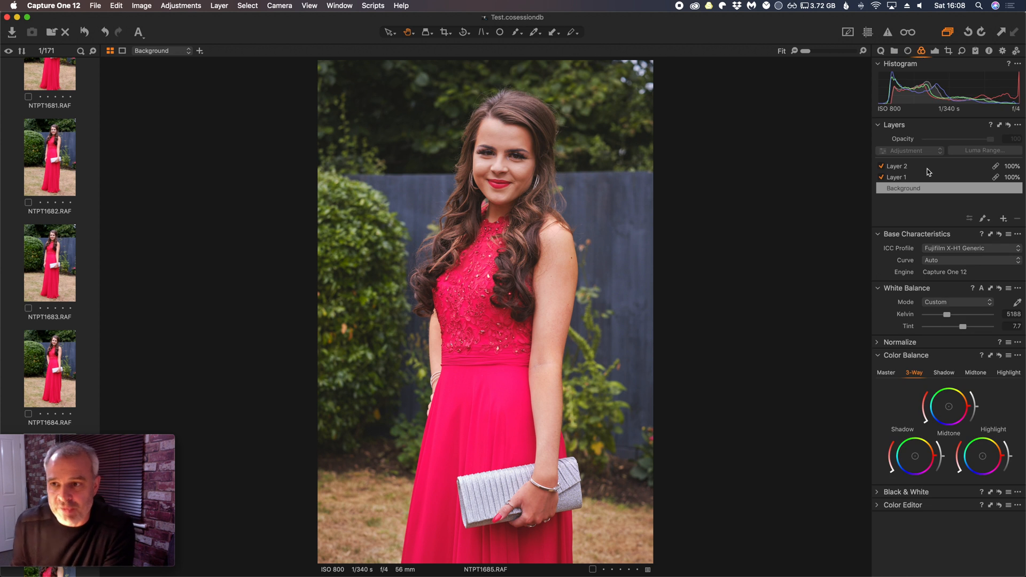
click(1018, 125)
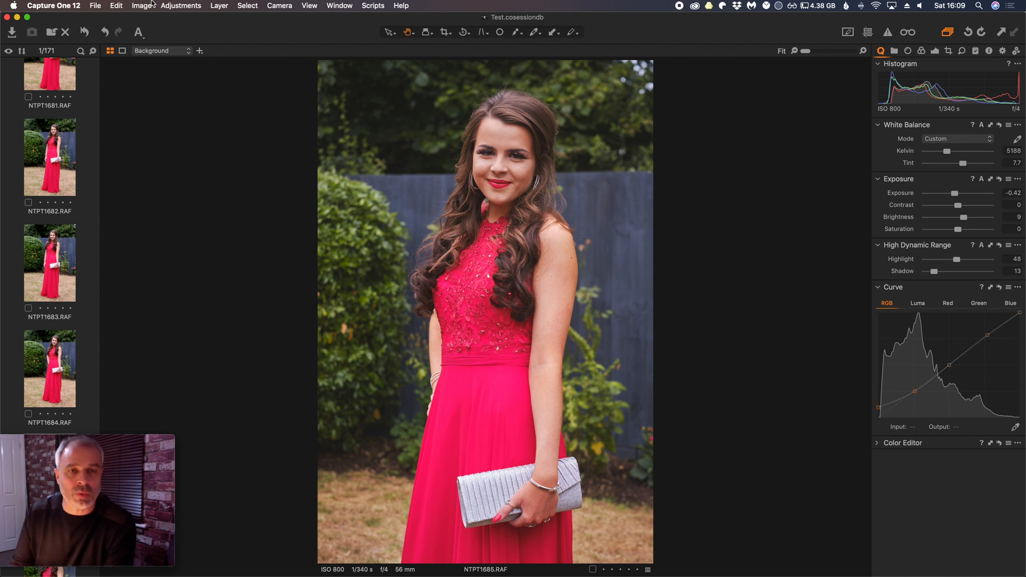
click(339, 5)
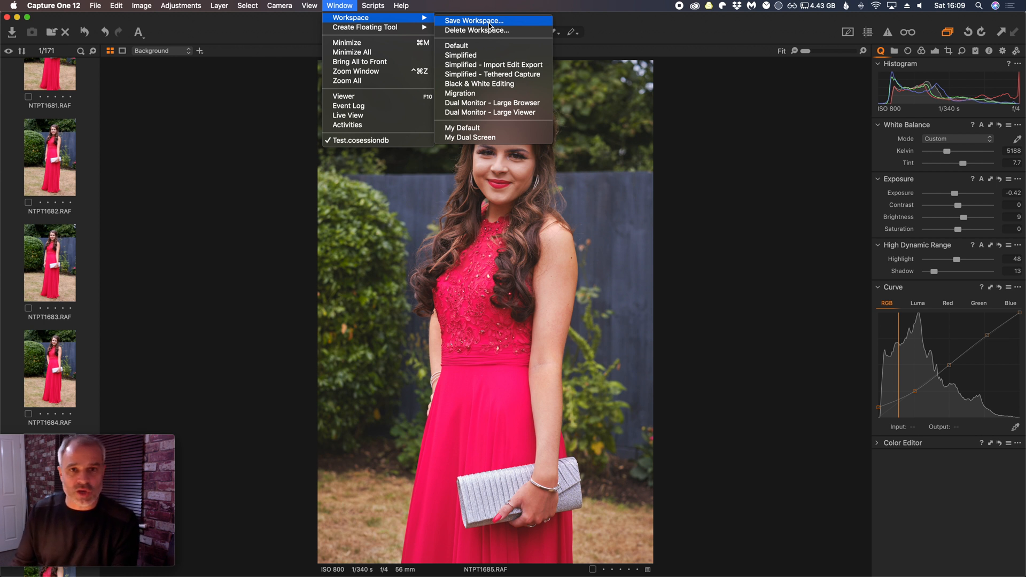
mouse_move(488, 29)
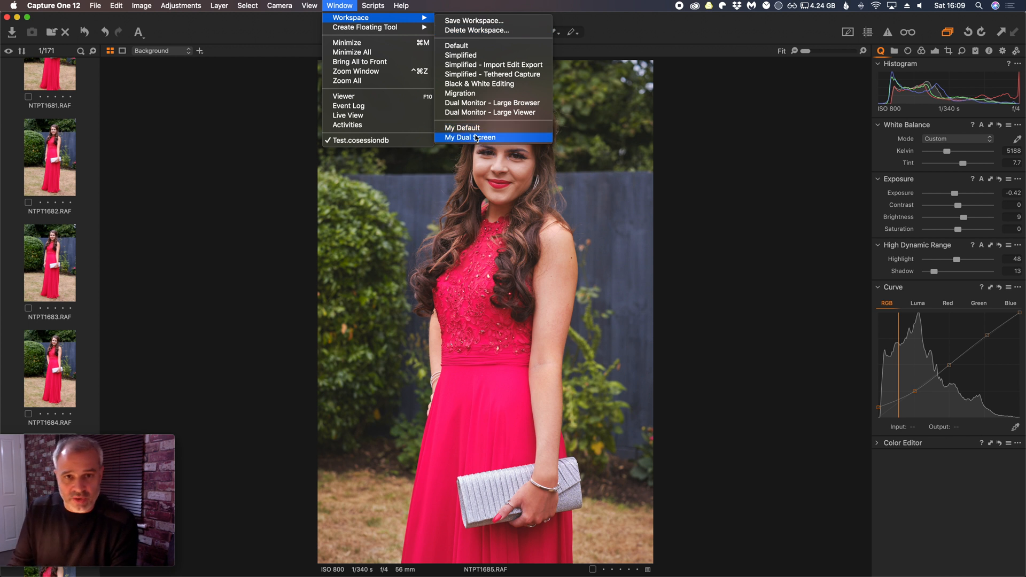
mouse_move(487, 139)
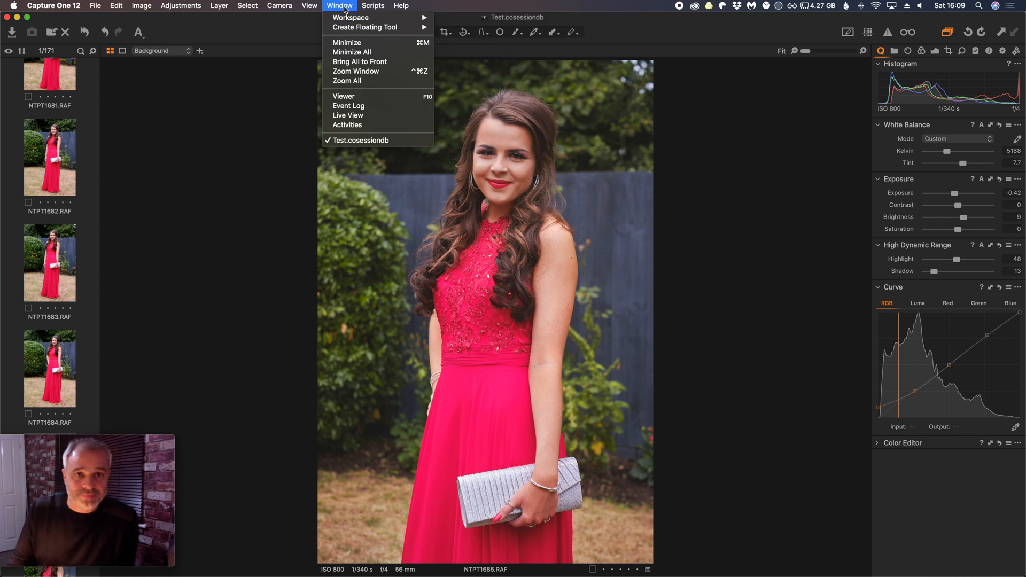
click(782, 170)
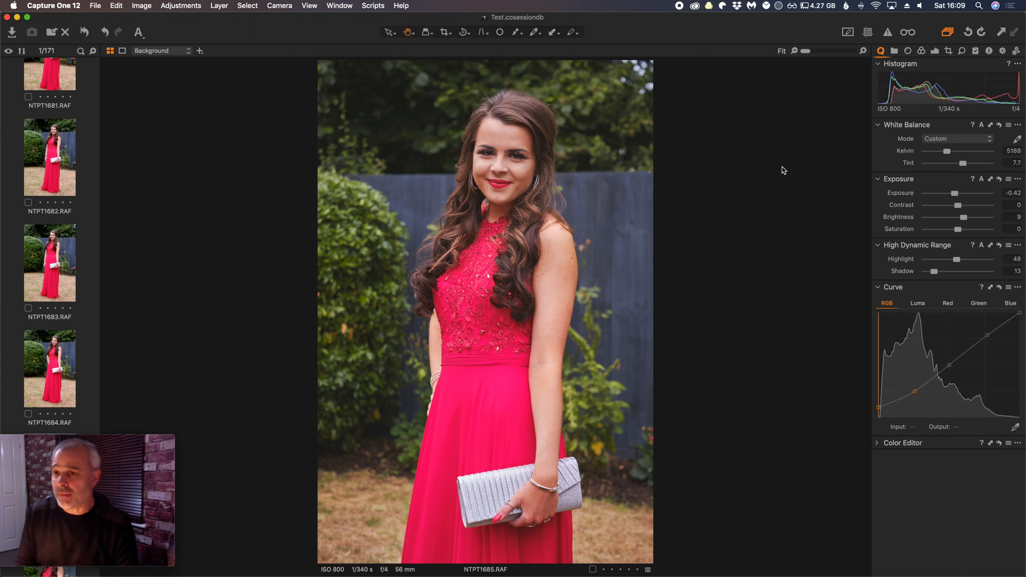
mouse_move(797, 145)
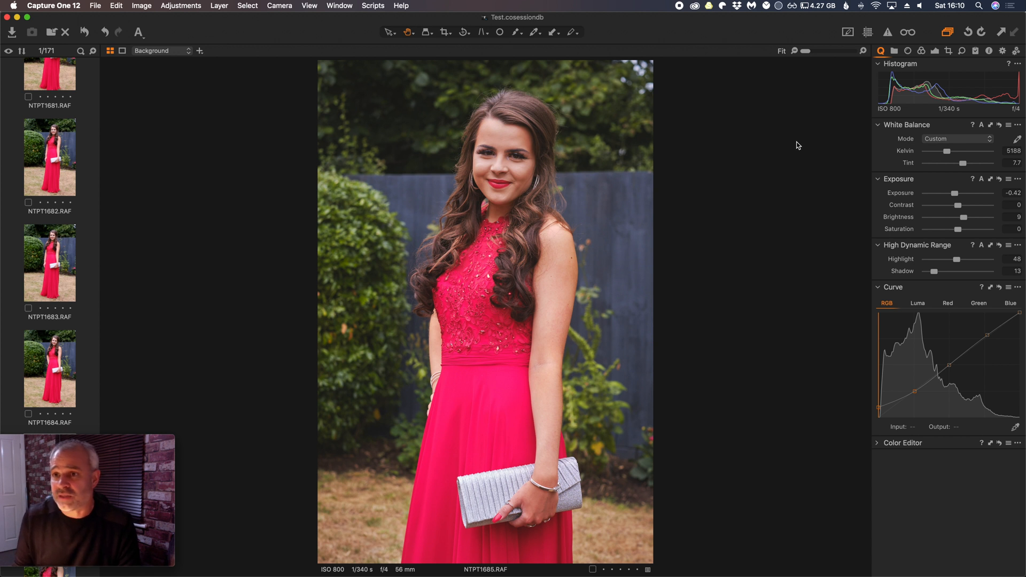